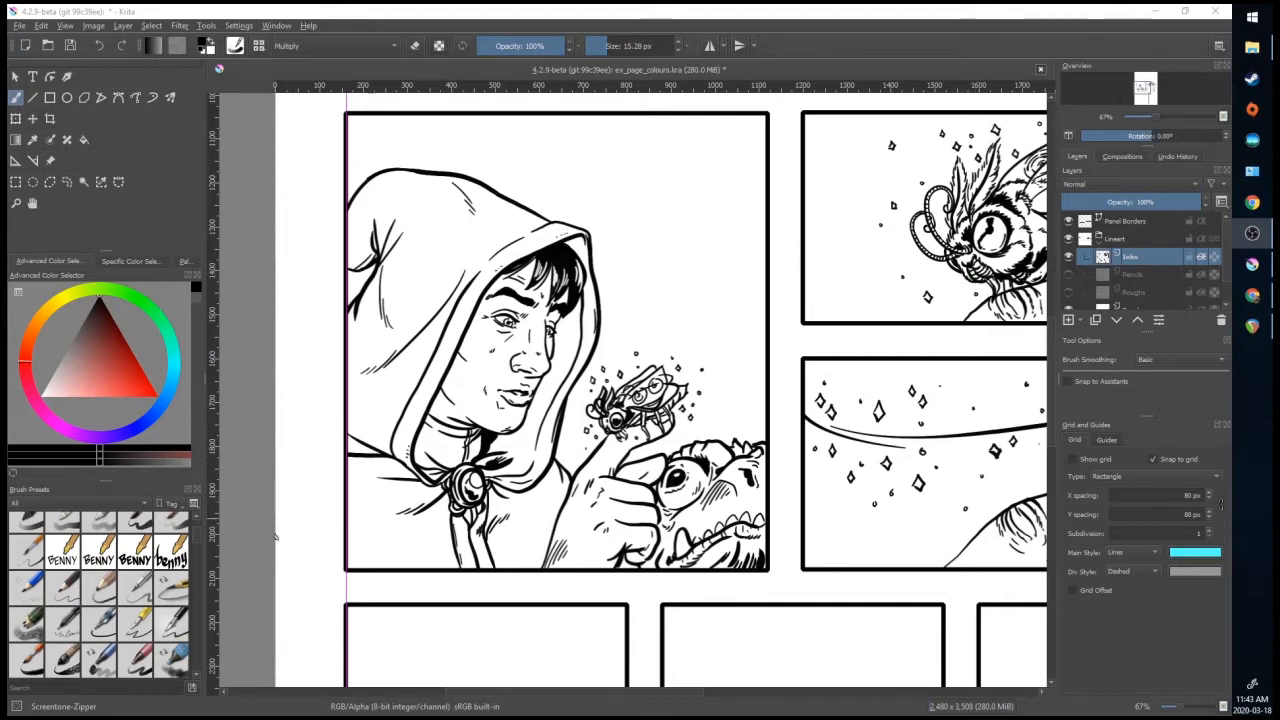
mouse_move(1080, 182)
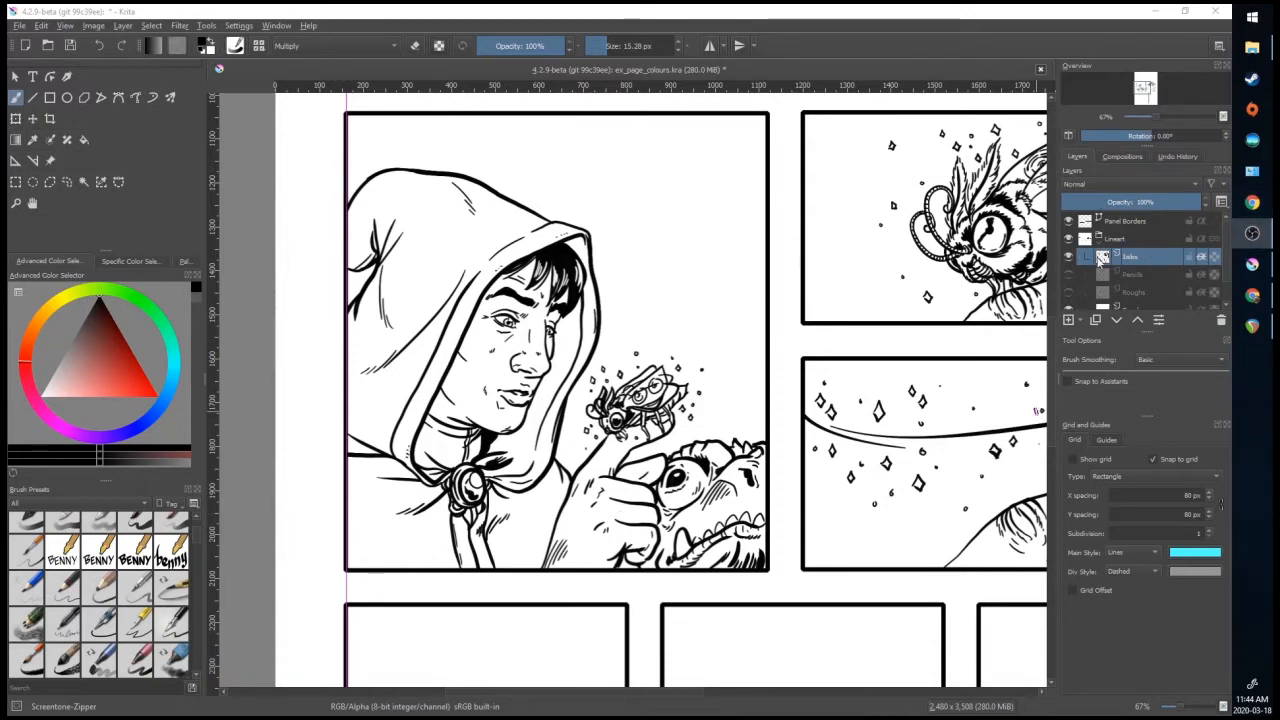
mouse_move(1098, 264)
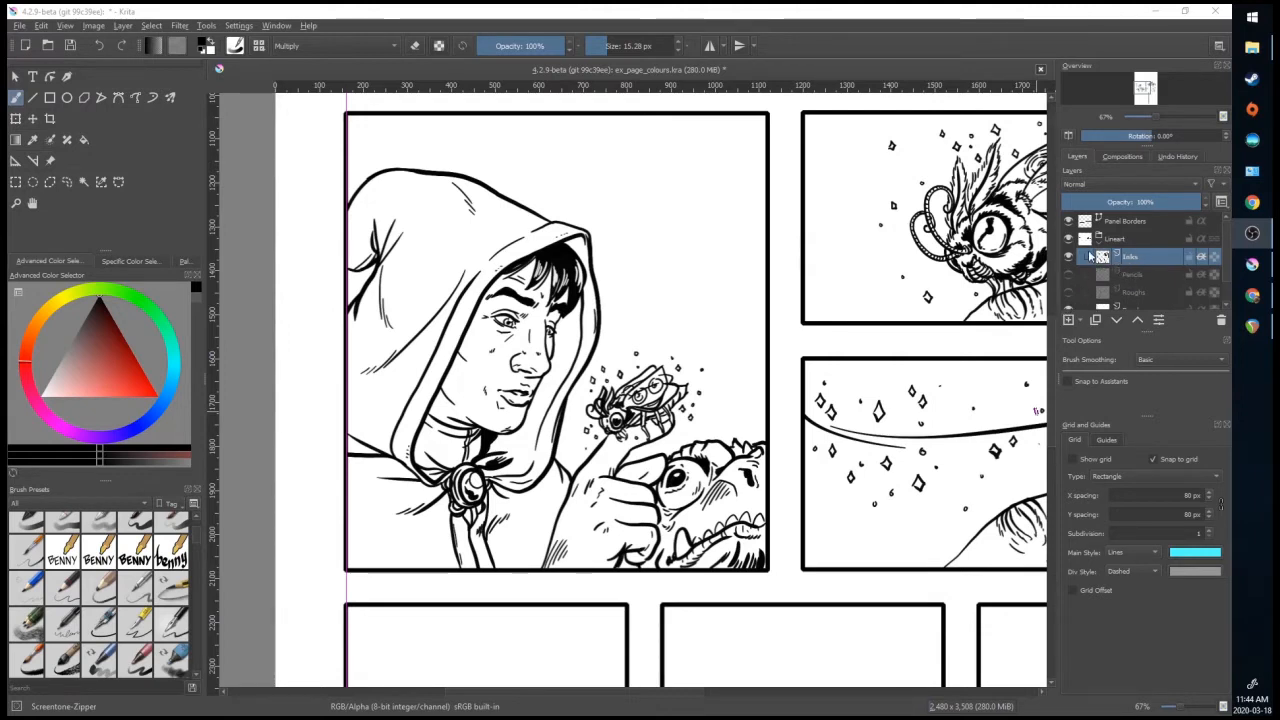
Switch the Inks layer's blending mode to Multiply in the Layers docker.
click(1084, 184)
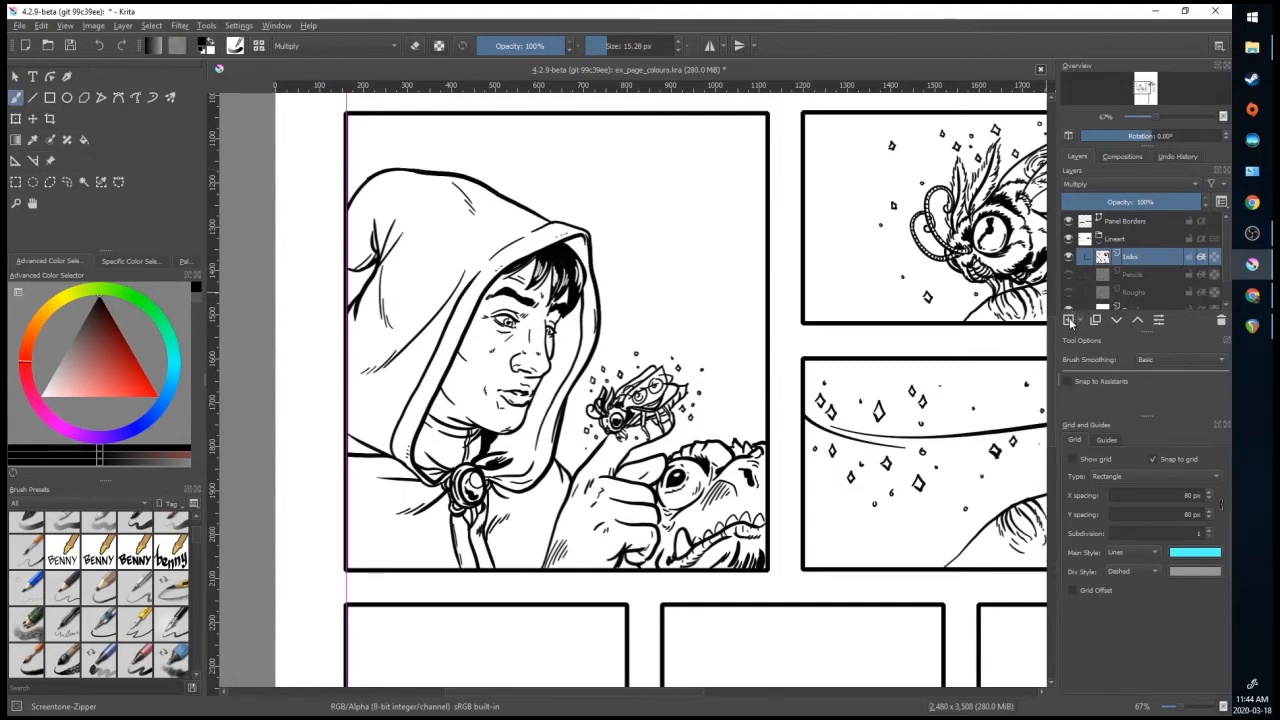
Add a Flats paint layer and a BG layer, both stacked below the Inks layer.
click(1136, 256)
text(Flats)
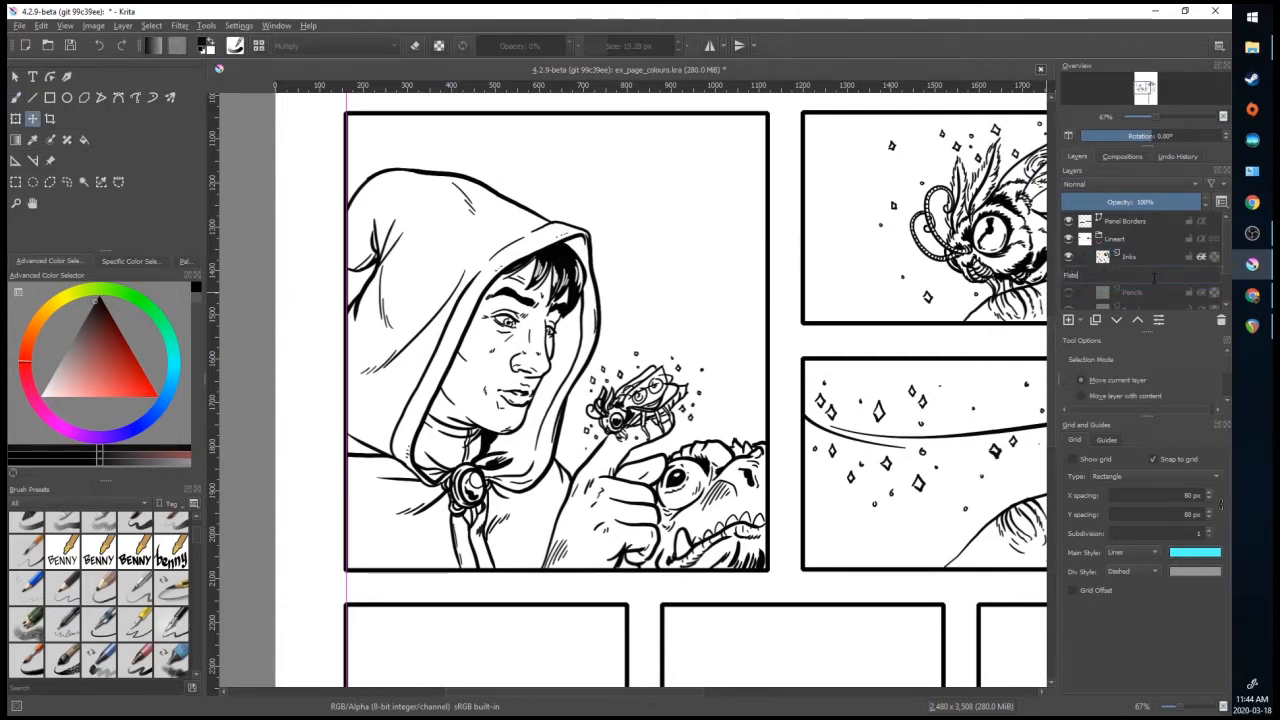
click(1132, 274)
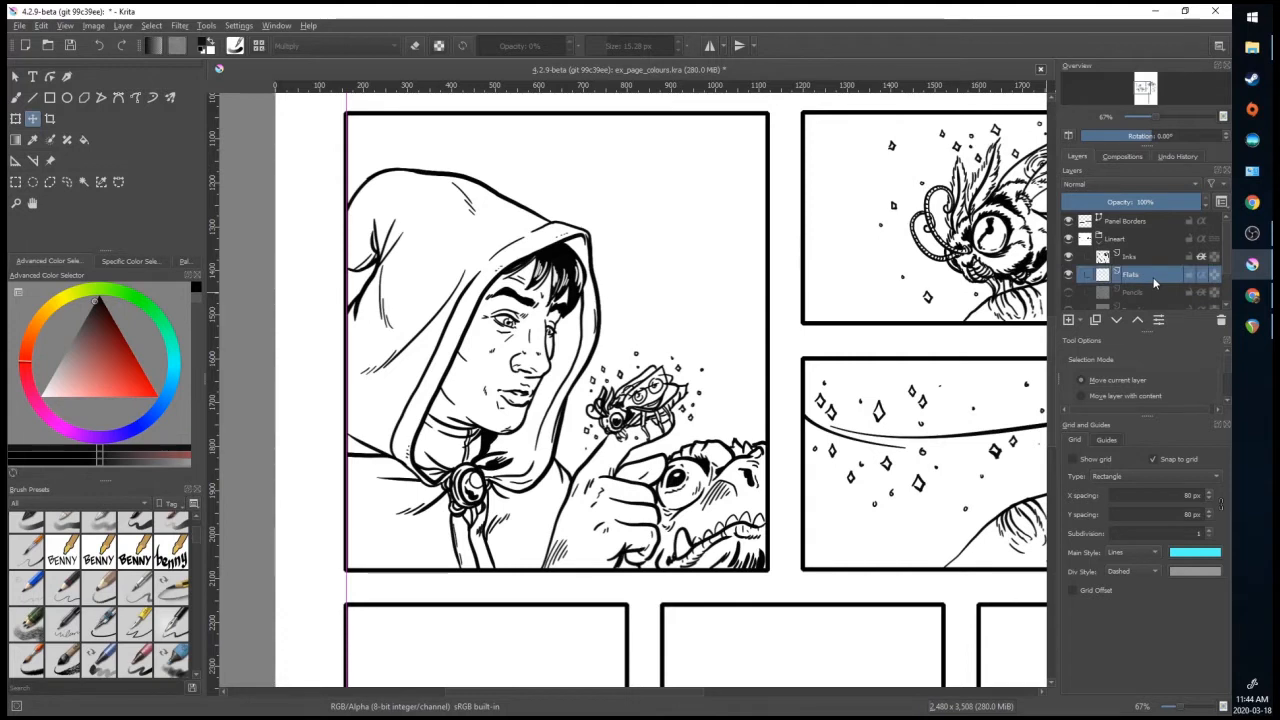
mouse_move(190, 492)
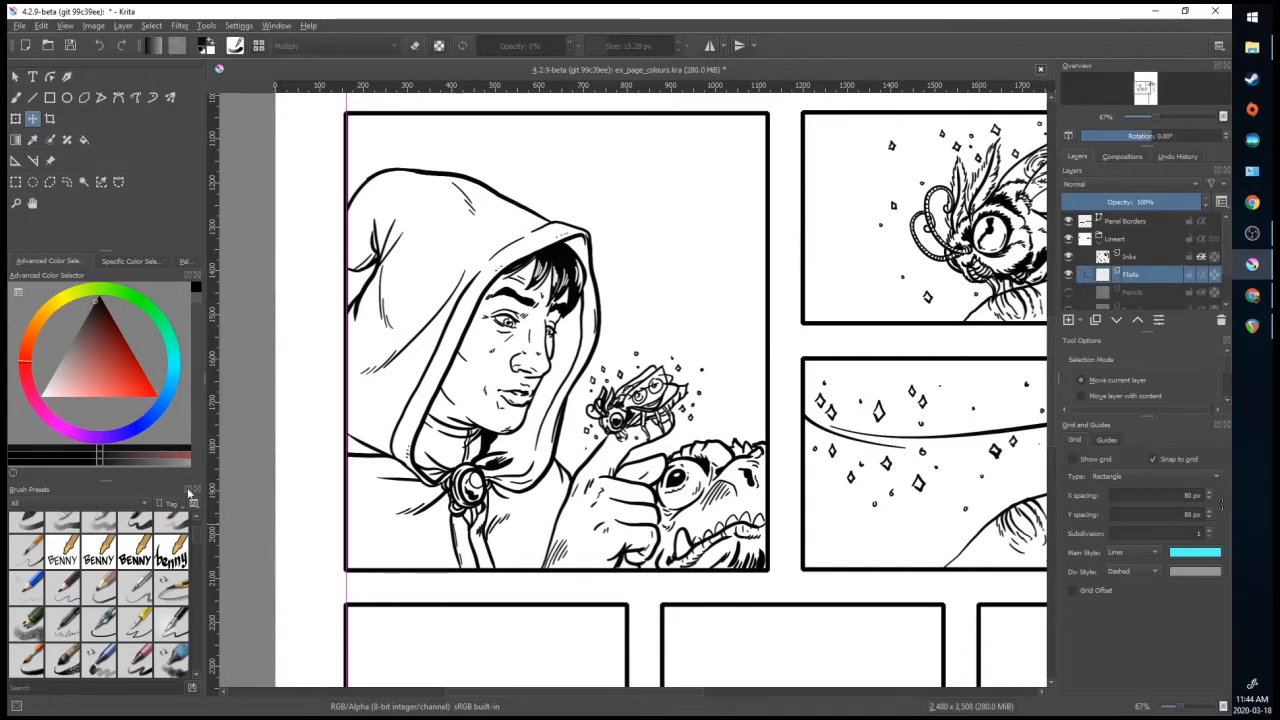
mouse_move(456, 630)
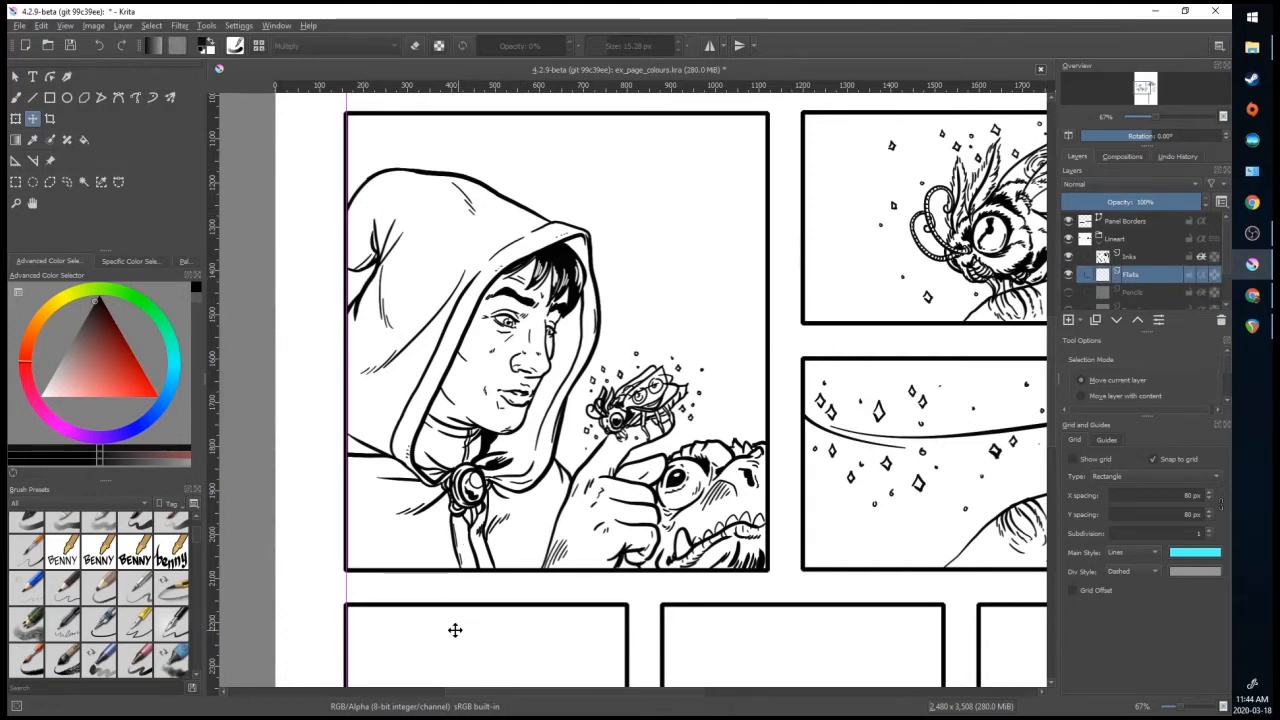
mouse_move(476, 364)
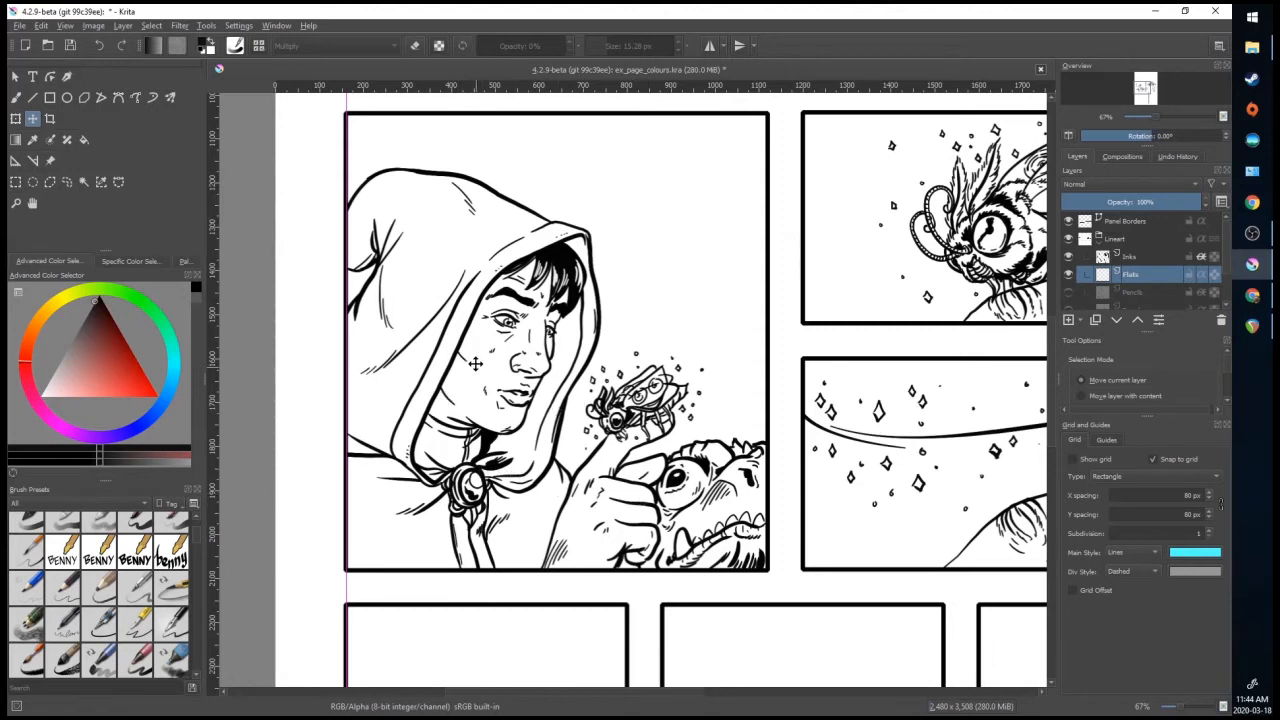
mouse_move(420, 388)
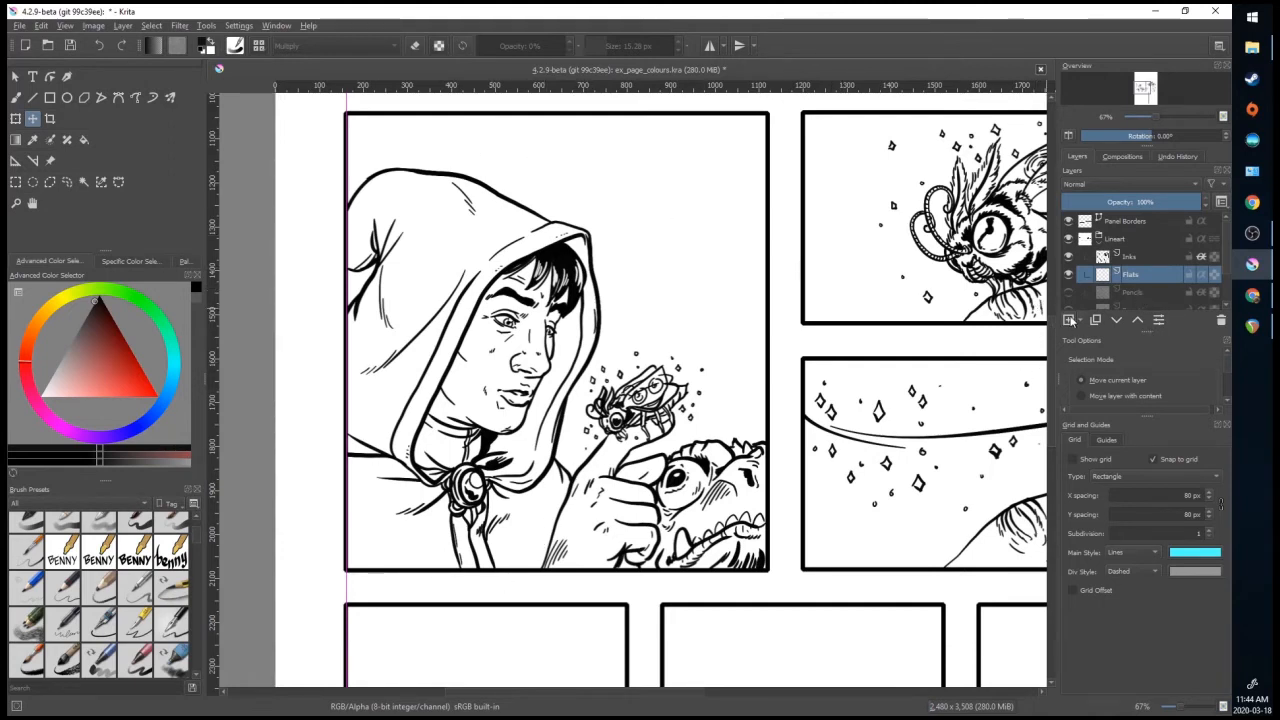
click(1068, 320)
text(BG)
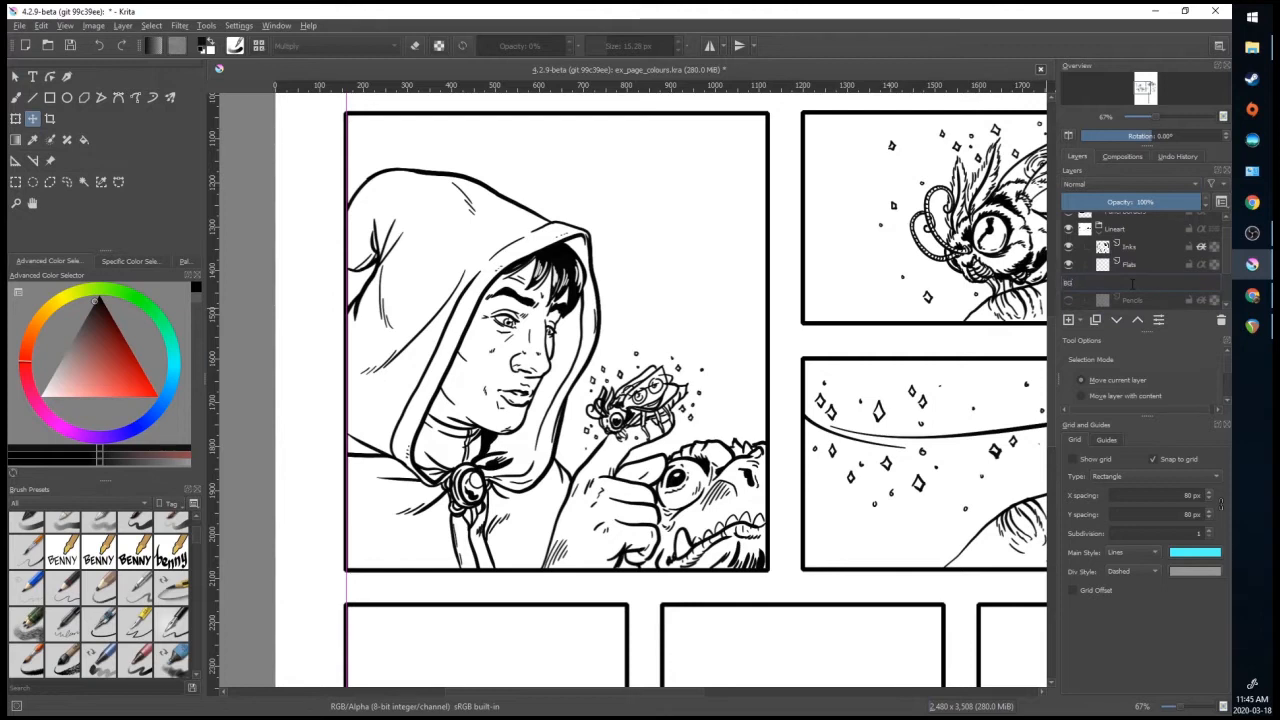
click(1140, 282)
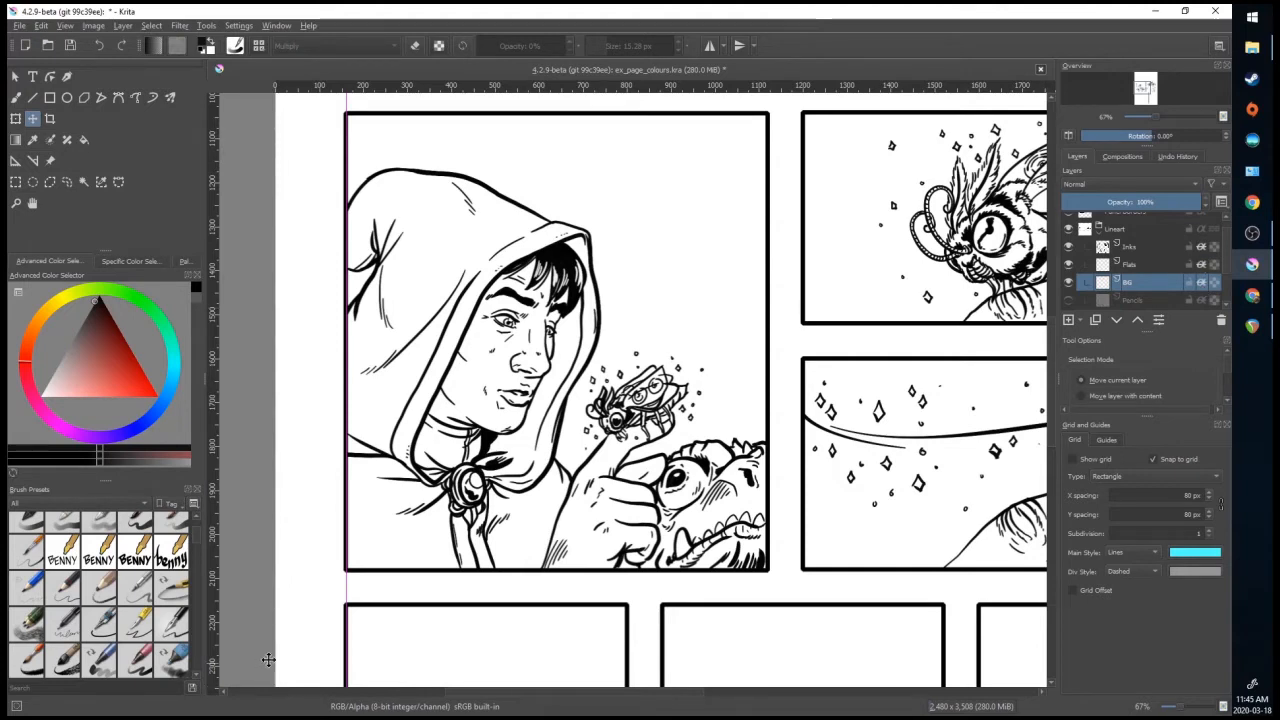
mouse_move(260, 368)
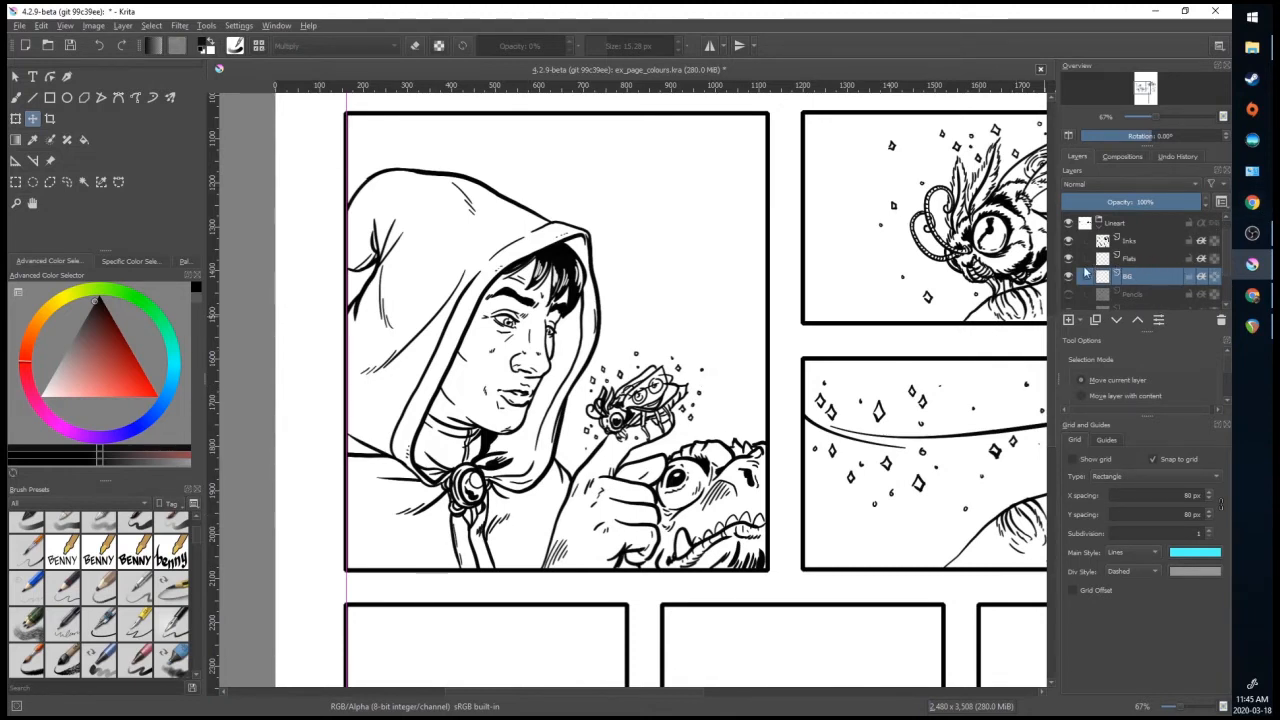
mouse_move(1128, 258)
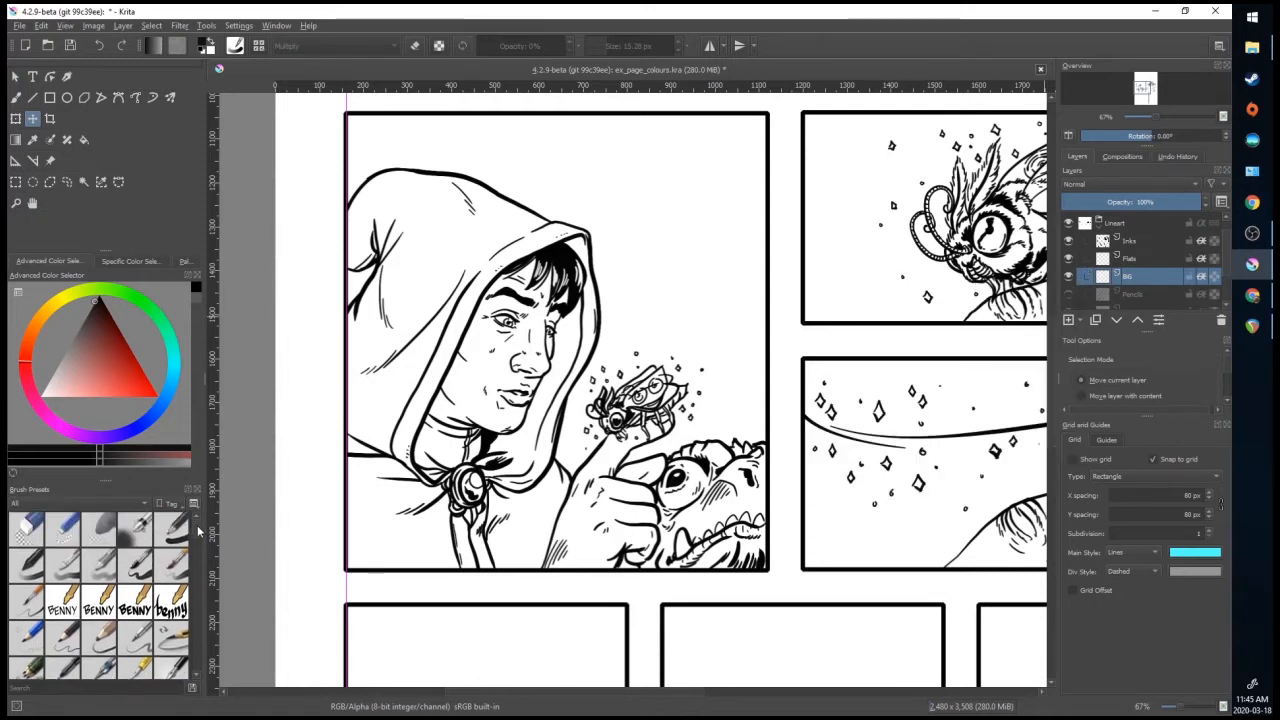
With a basic brush and warm brown skin tone, paint the face, neck and hand on Flats.
click(136, 564)
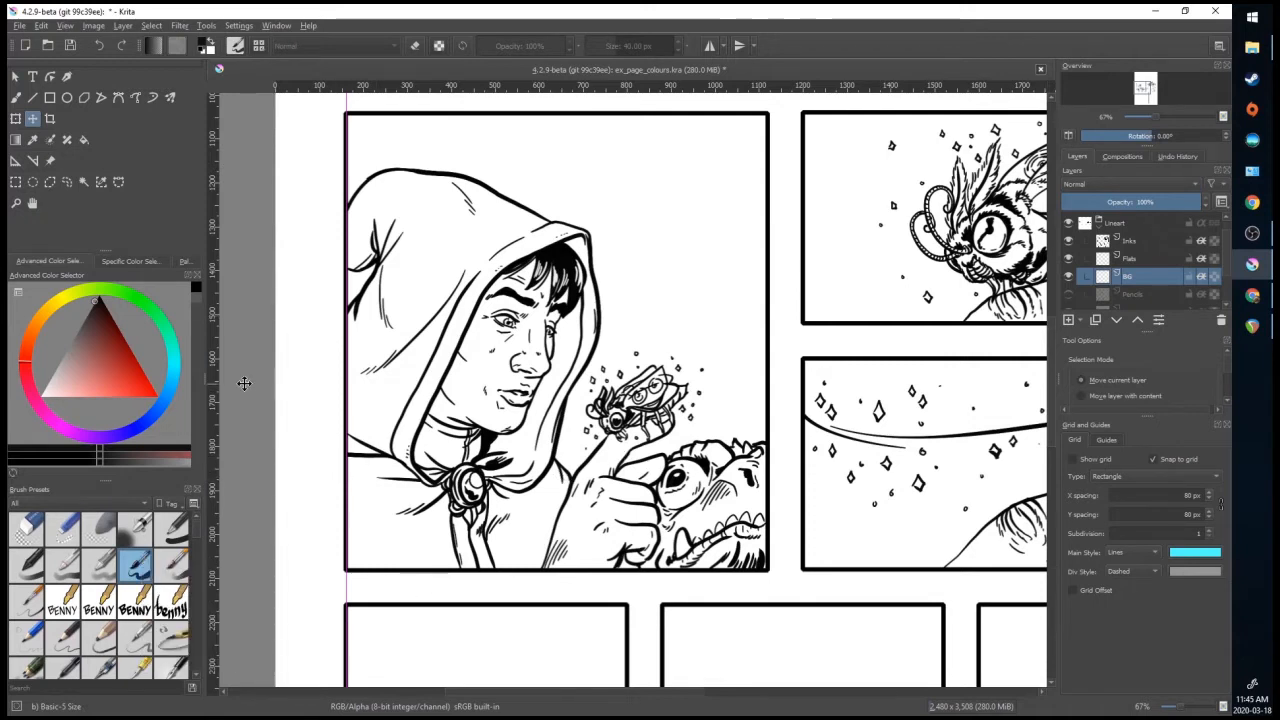
click(1130, 258)
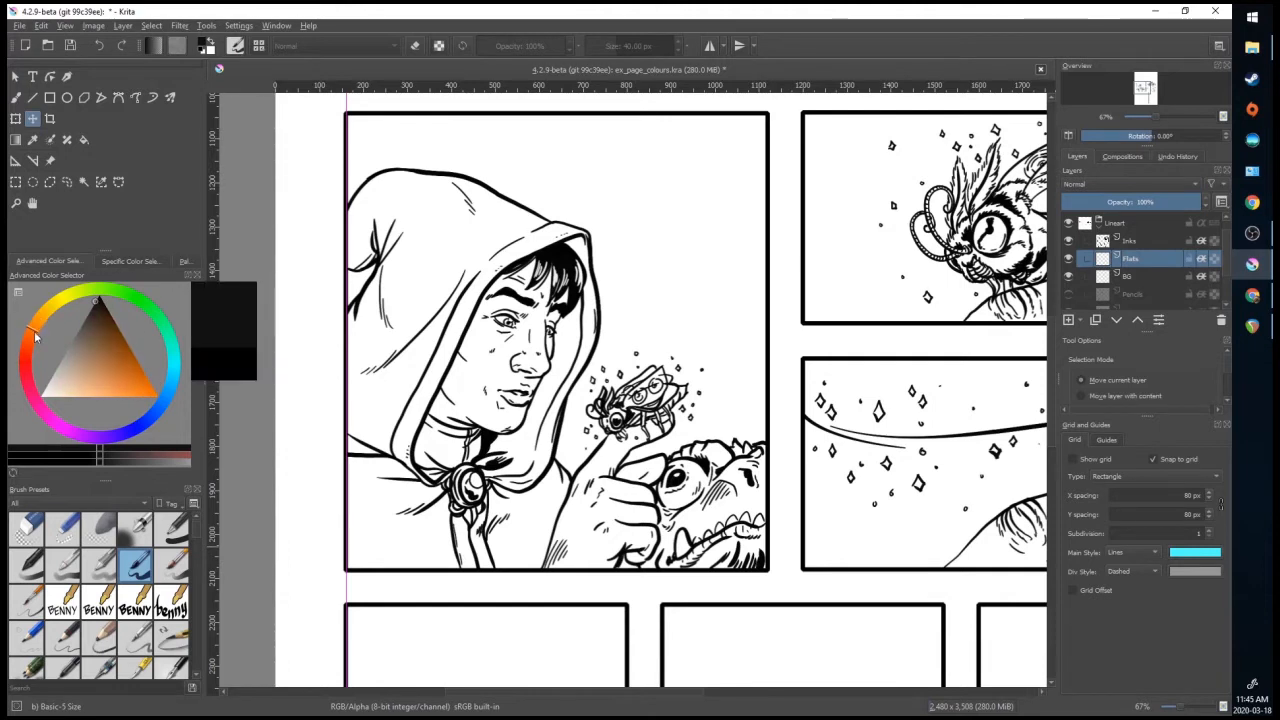
click(92, 378)
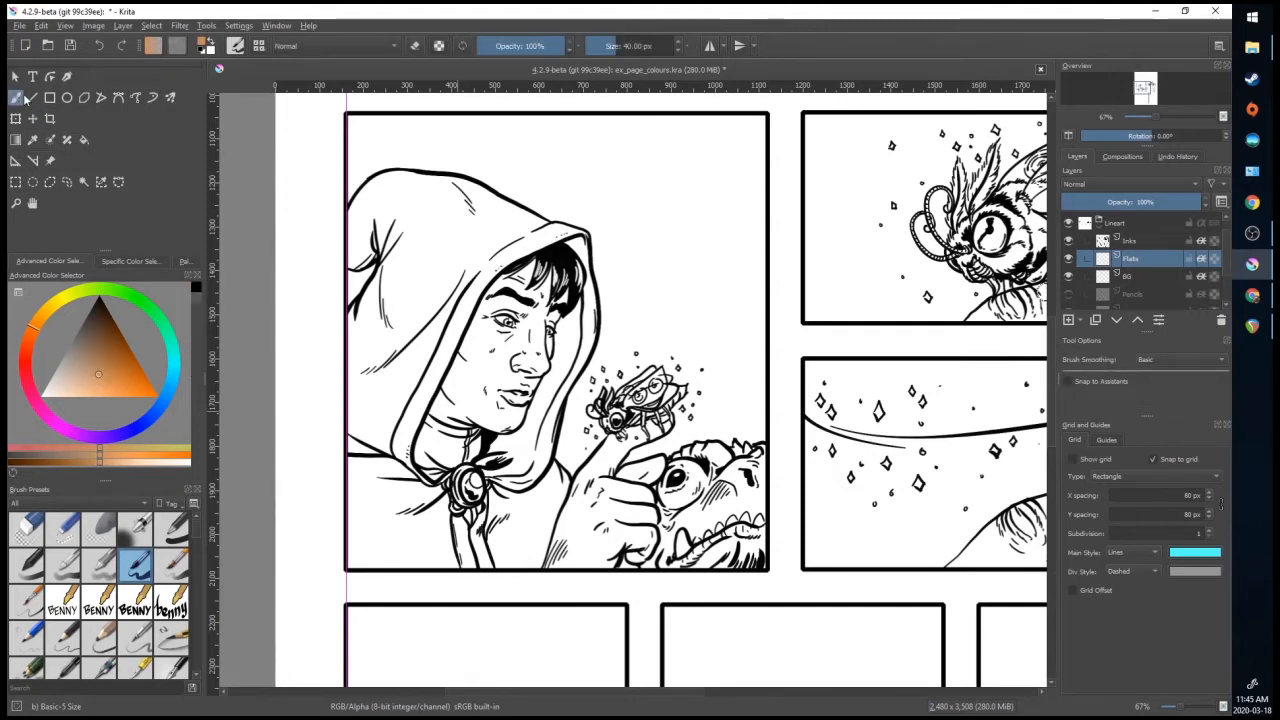
drag(496, 338, 460, 410)
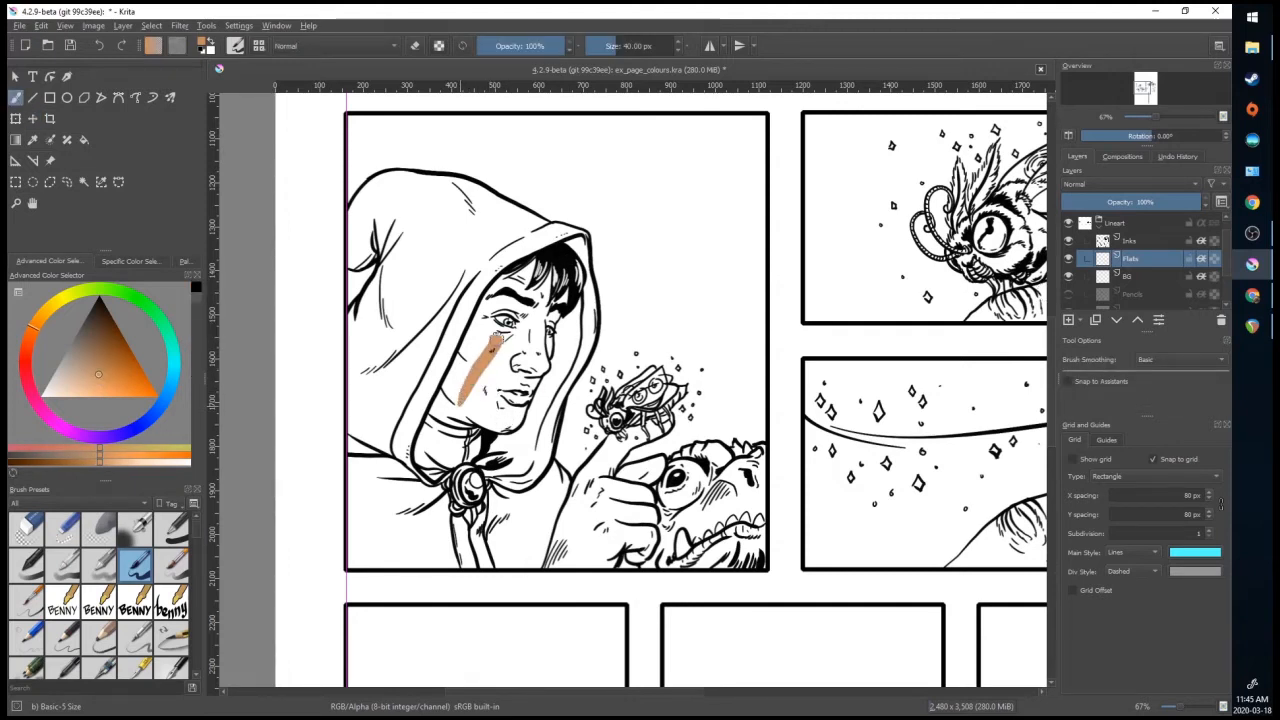
drag(490, 340, 456, 400)
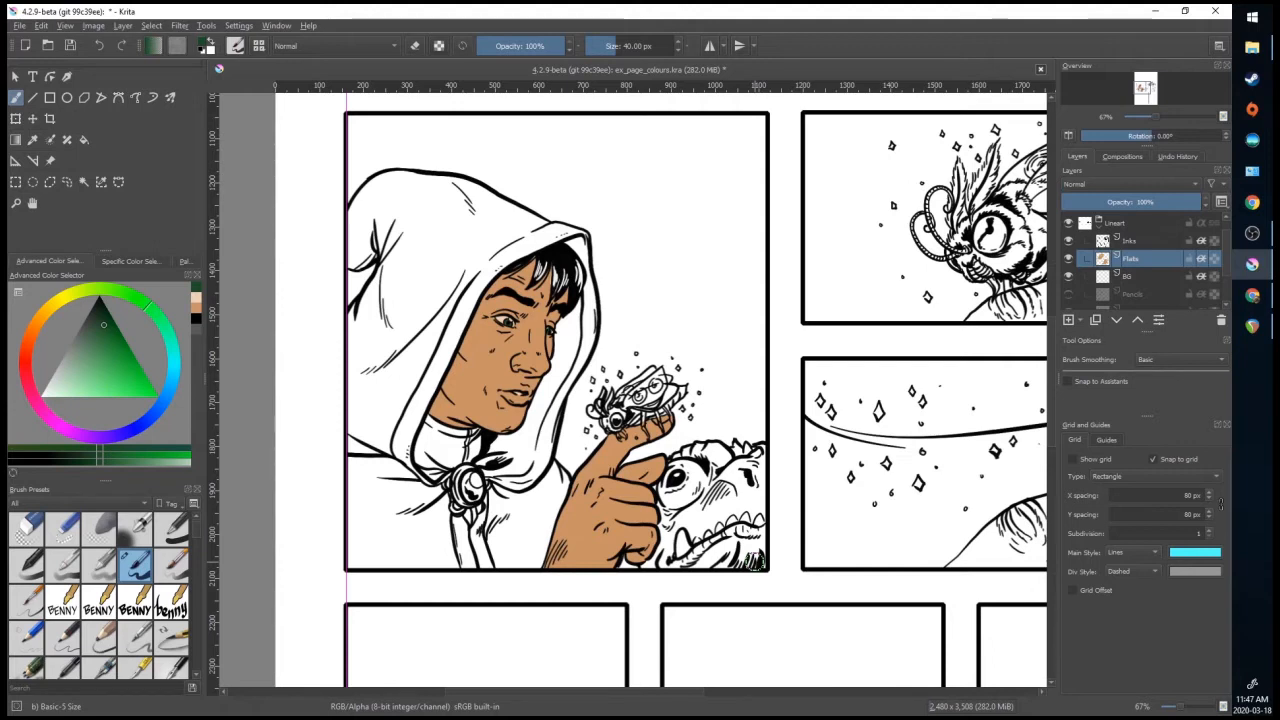
mouse_move(1132, 258)
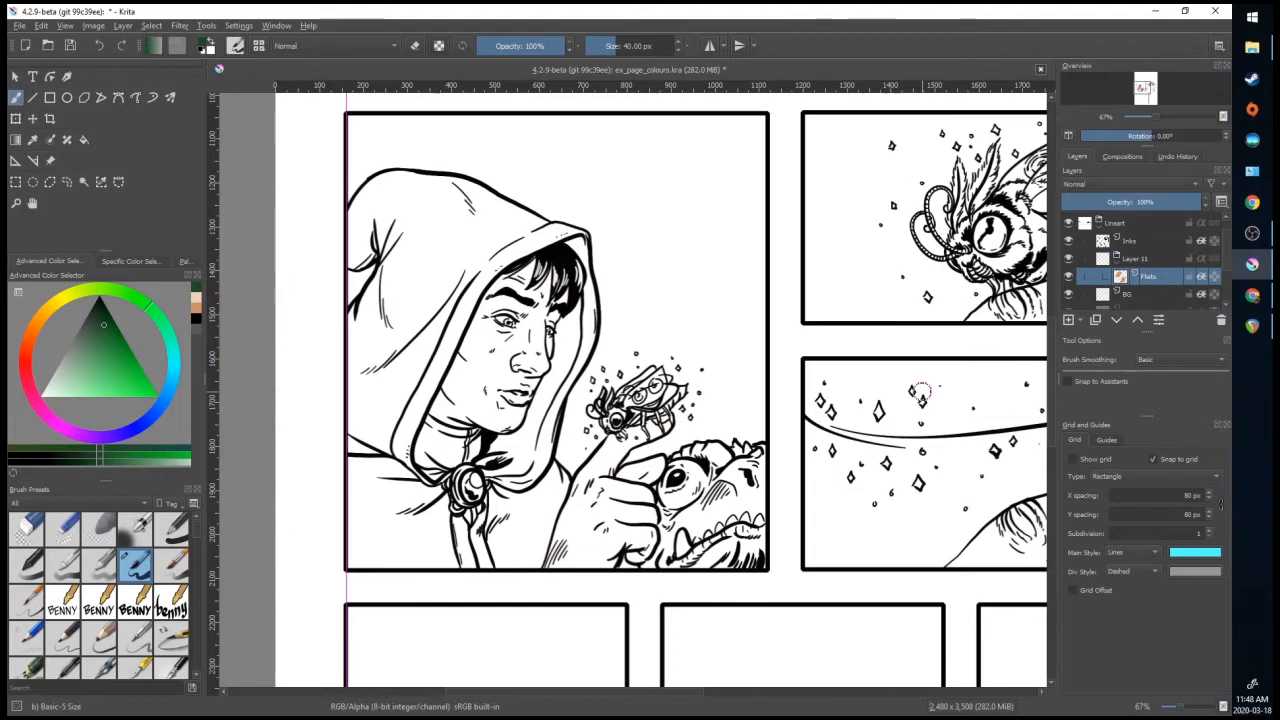
mouse_move(1040, 336)
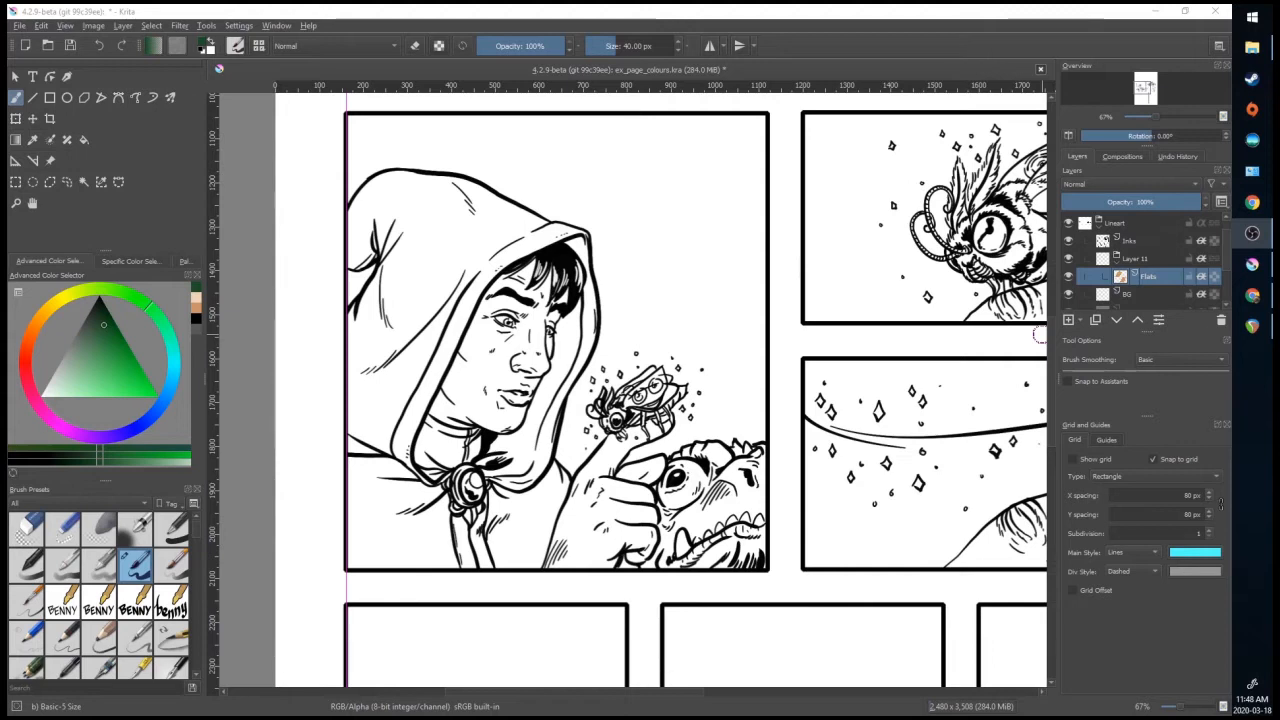
mouse_move(1208, 284)
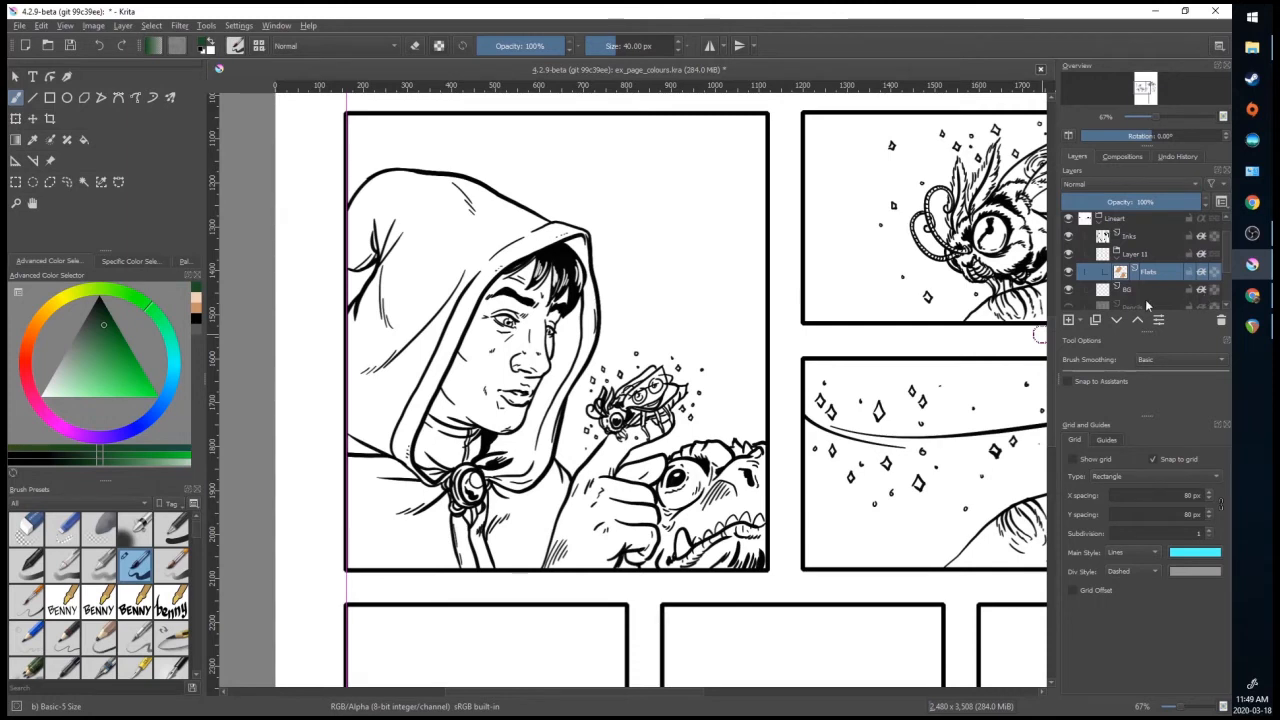
mouse_move(1172, 344)
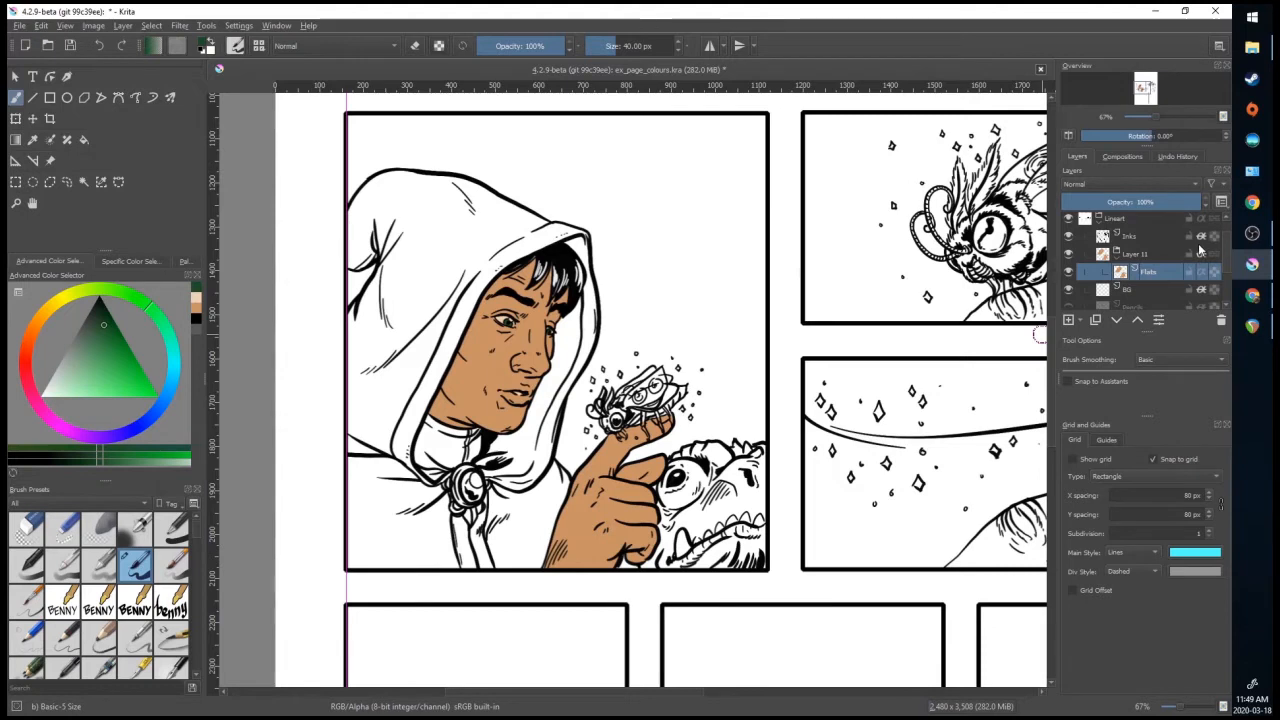
mouse_move(850, 516)
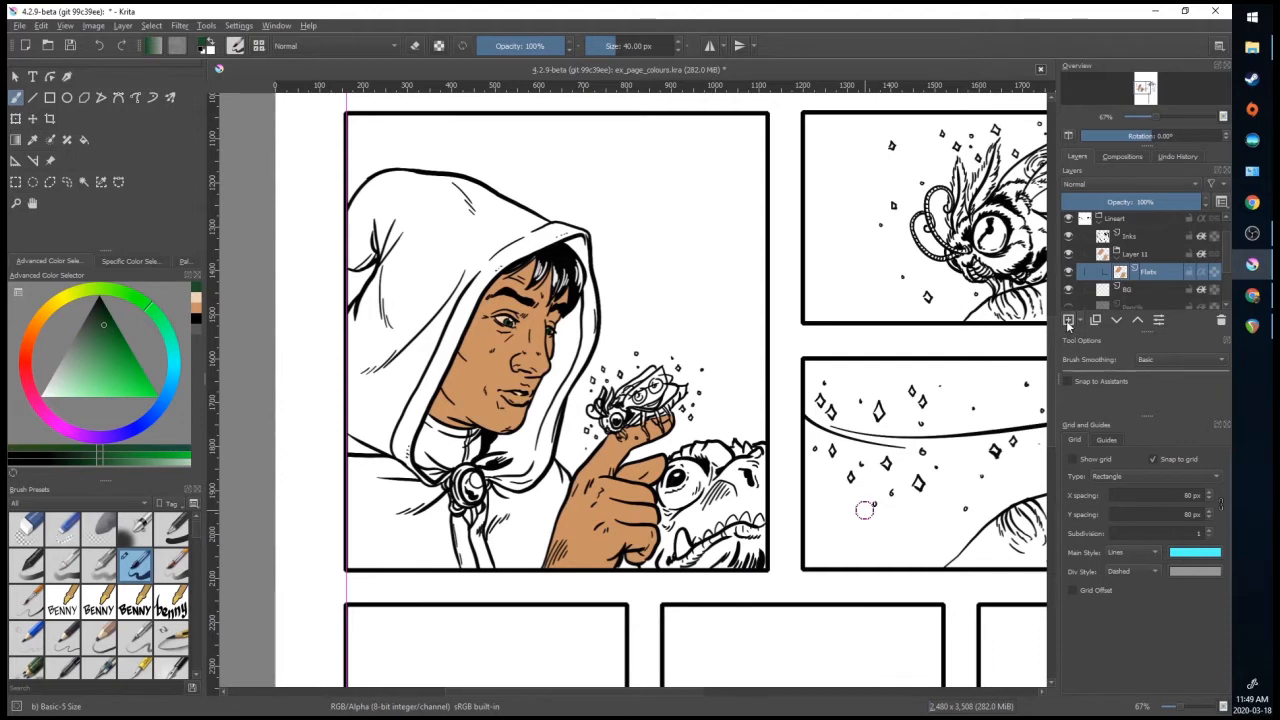
On a Shadow multiply layer, brush darker skin shadows on the cheek, neck and hand, redoing a blotchy stroke.
click(1068, 320)
text(Shadows)
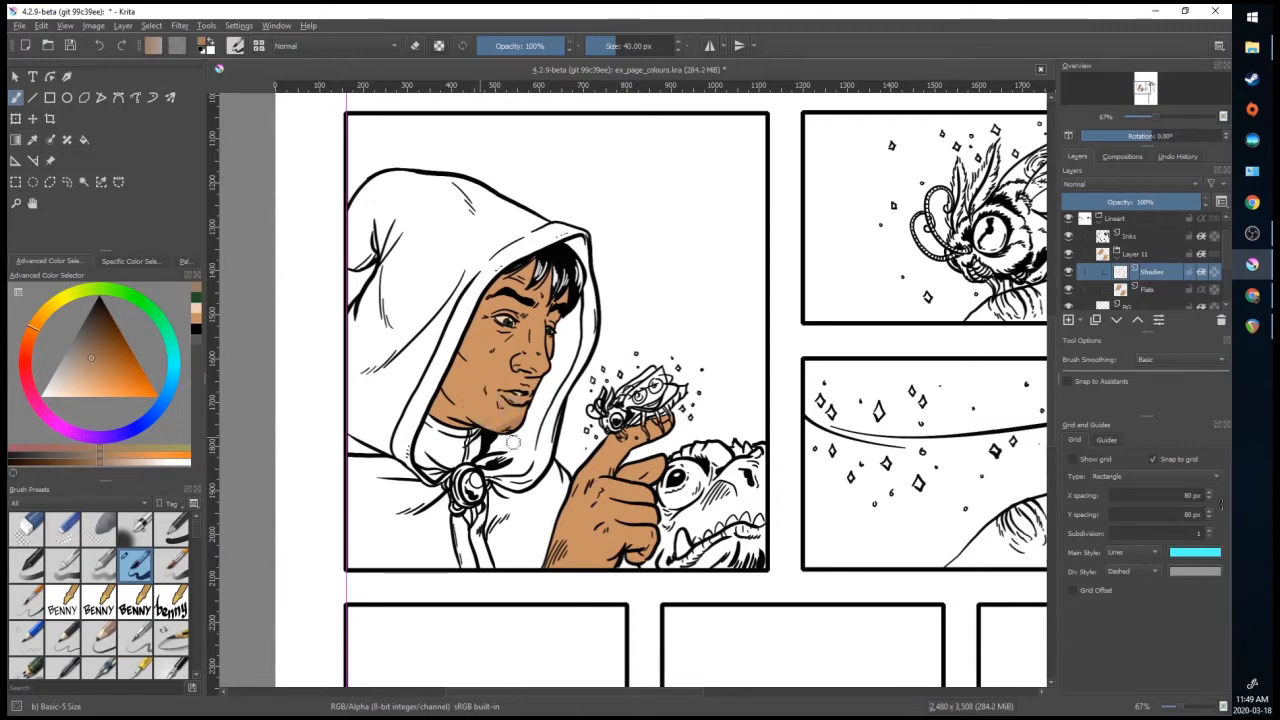
drag(512, 442, 448, 540)
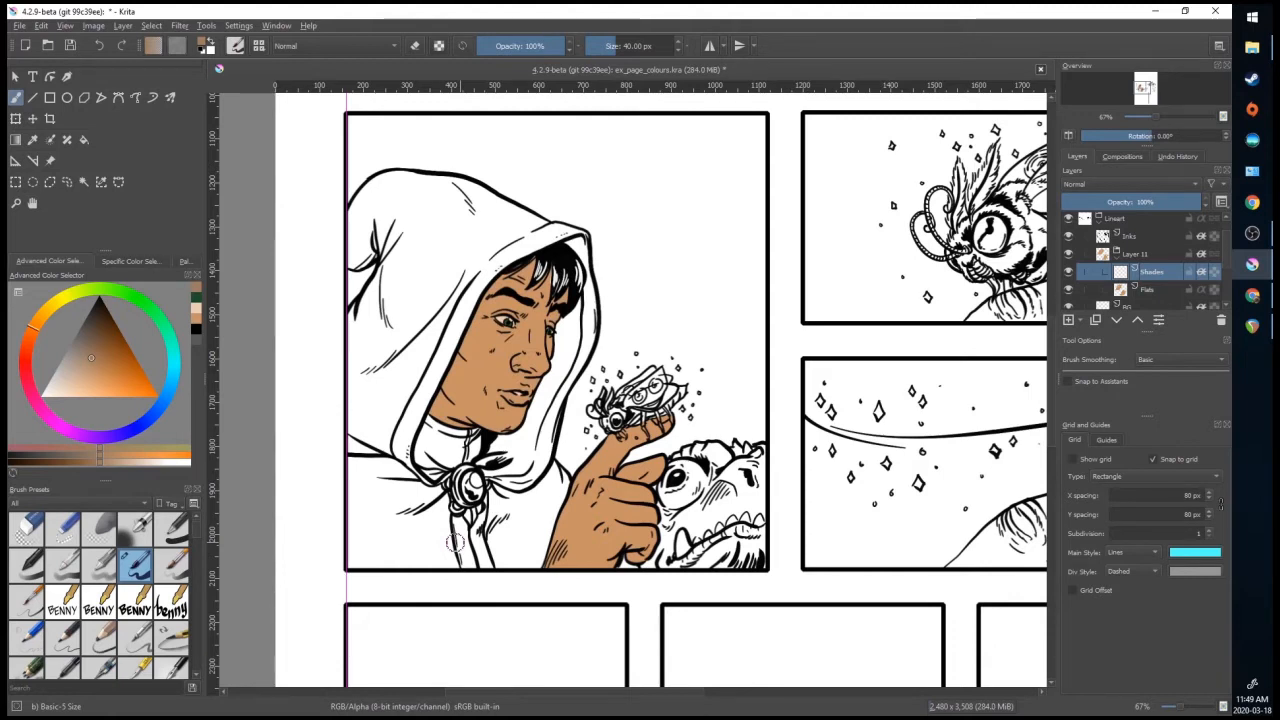
drag(500, 370, 530, 410)
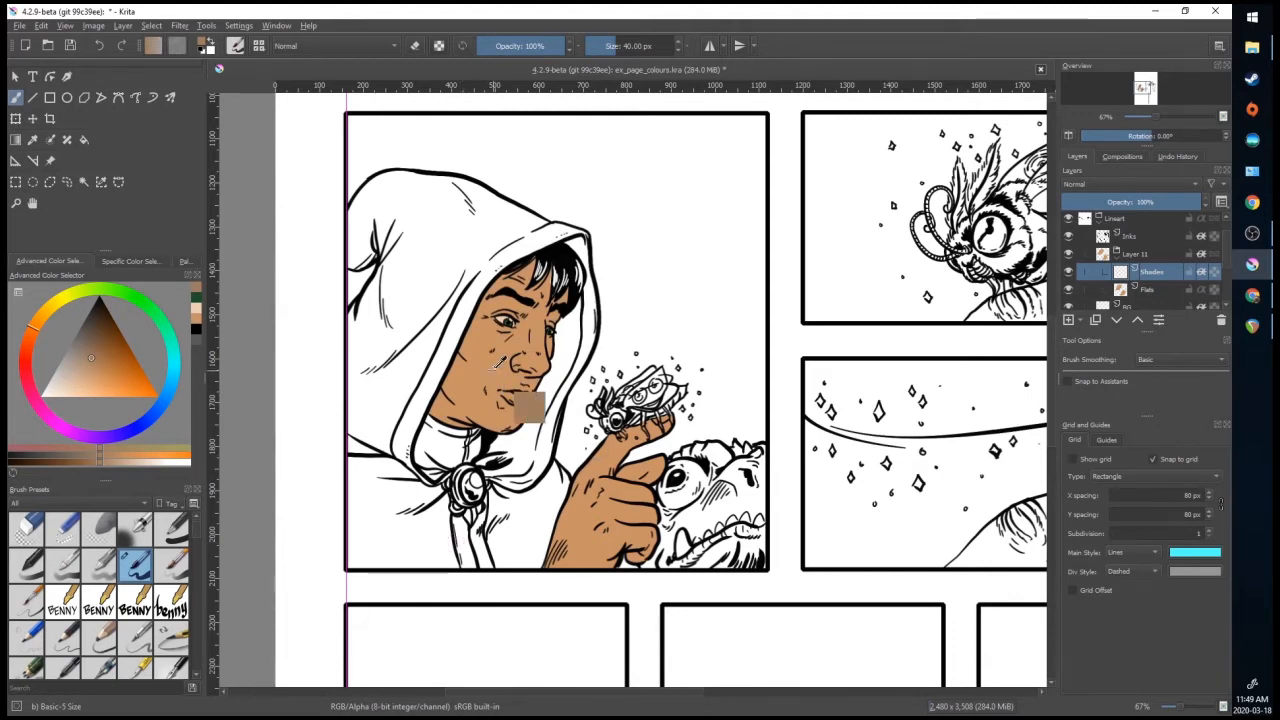
click(1130, 184)
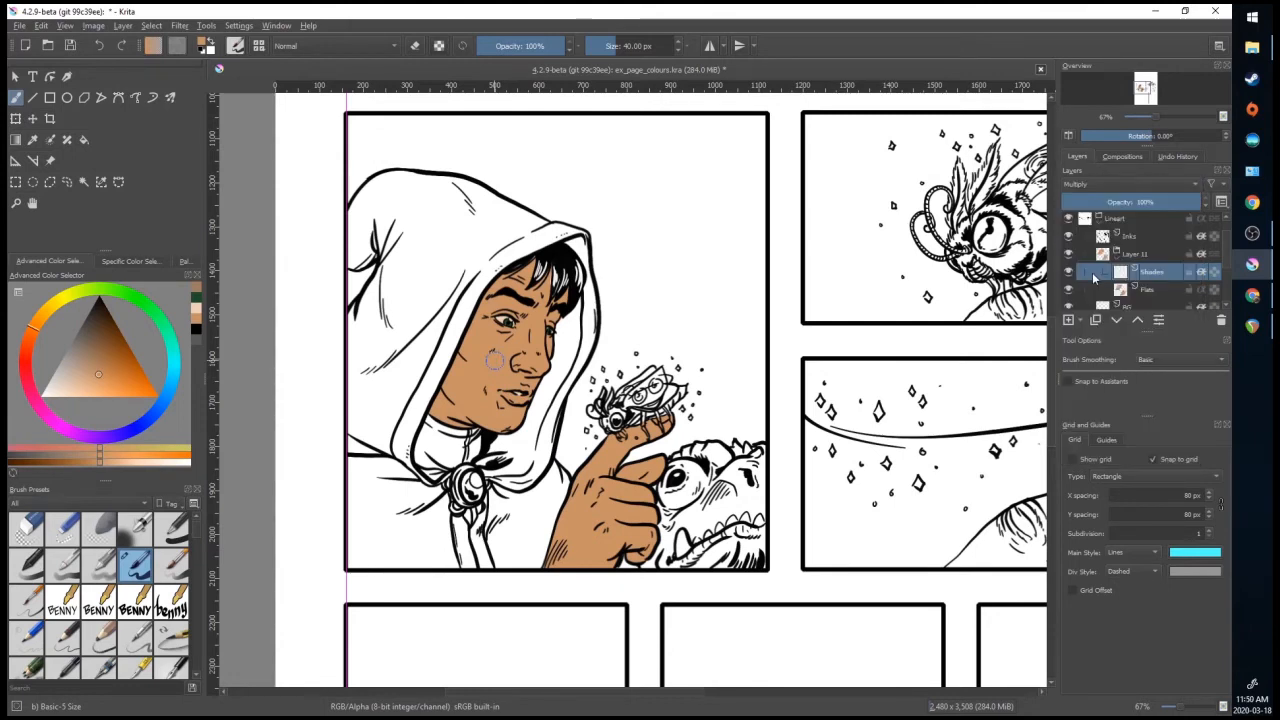
drag(496, 360, 450, 400)
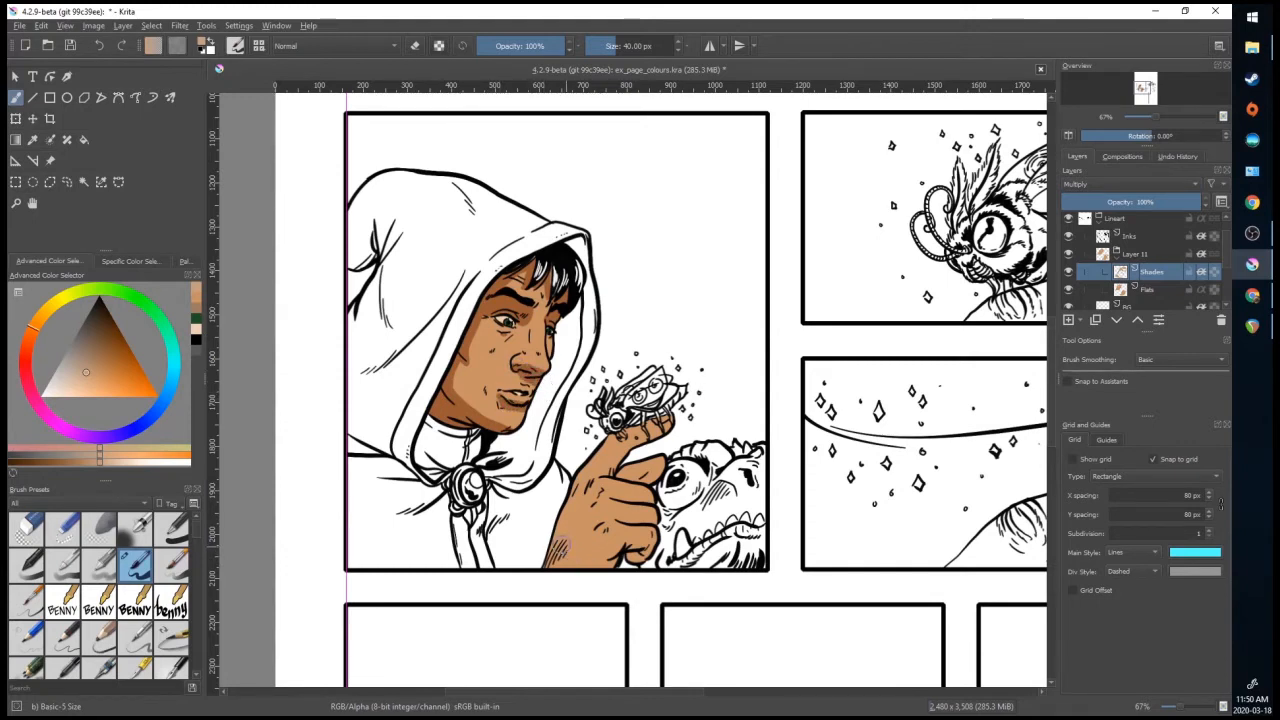
click(576, 510)
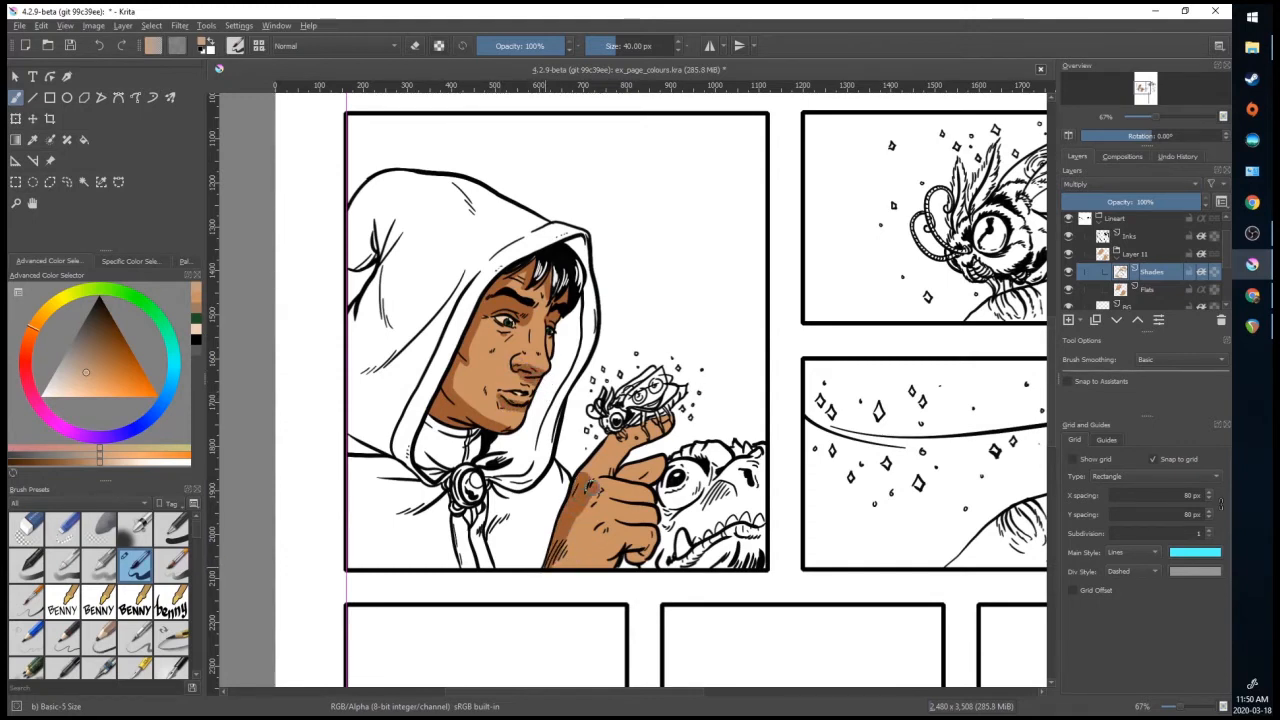
click(592, 530)
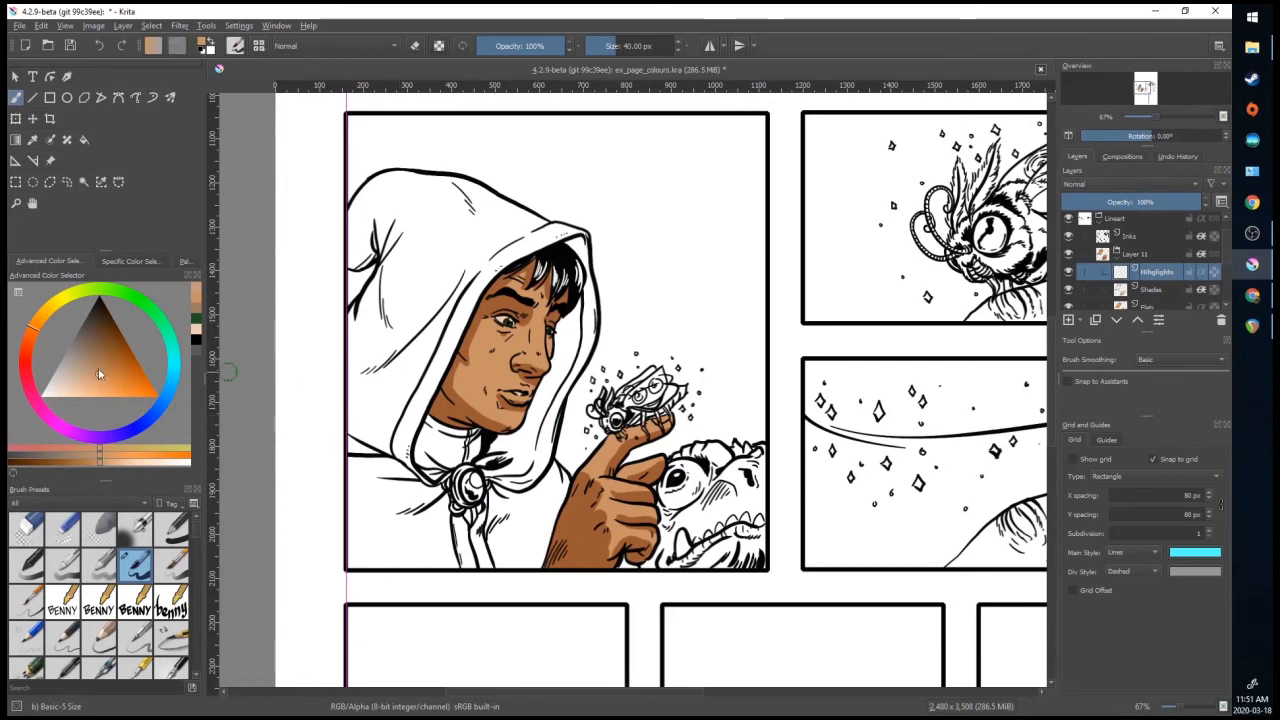
Pick a light tan colour for the skin highlights on the Highlights layer.
click(88, 386)
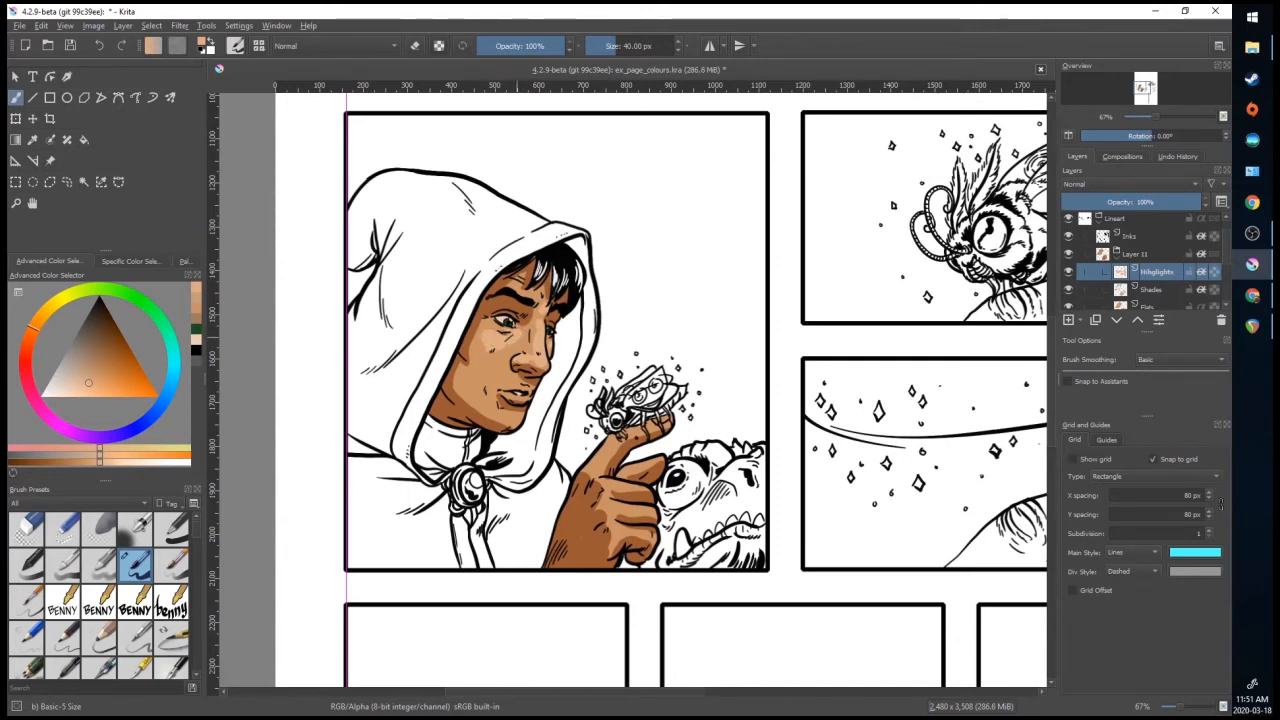
click(416, 44)
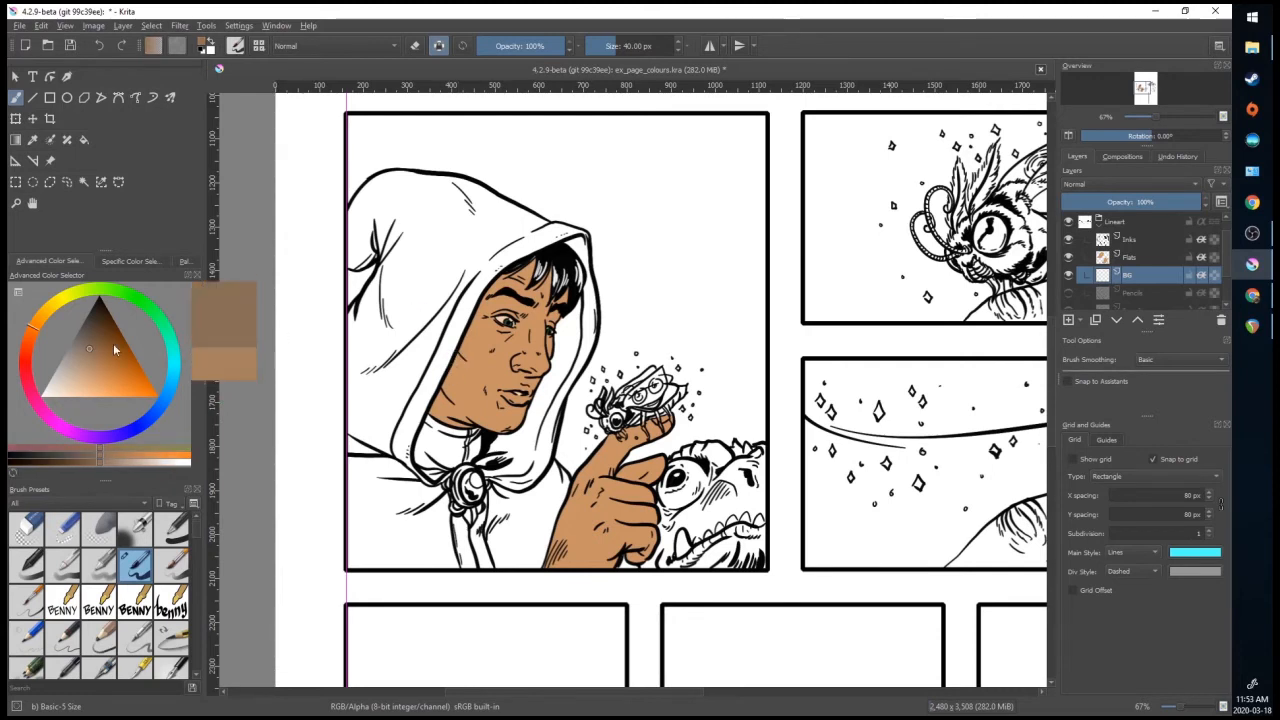
Merge the Highlights and Shadow layers down into the Flats layer.
click(1132, 256)
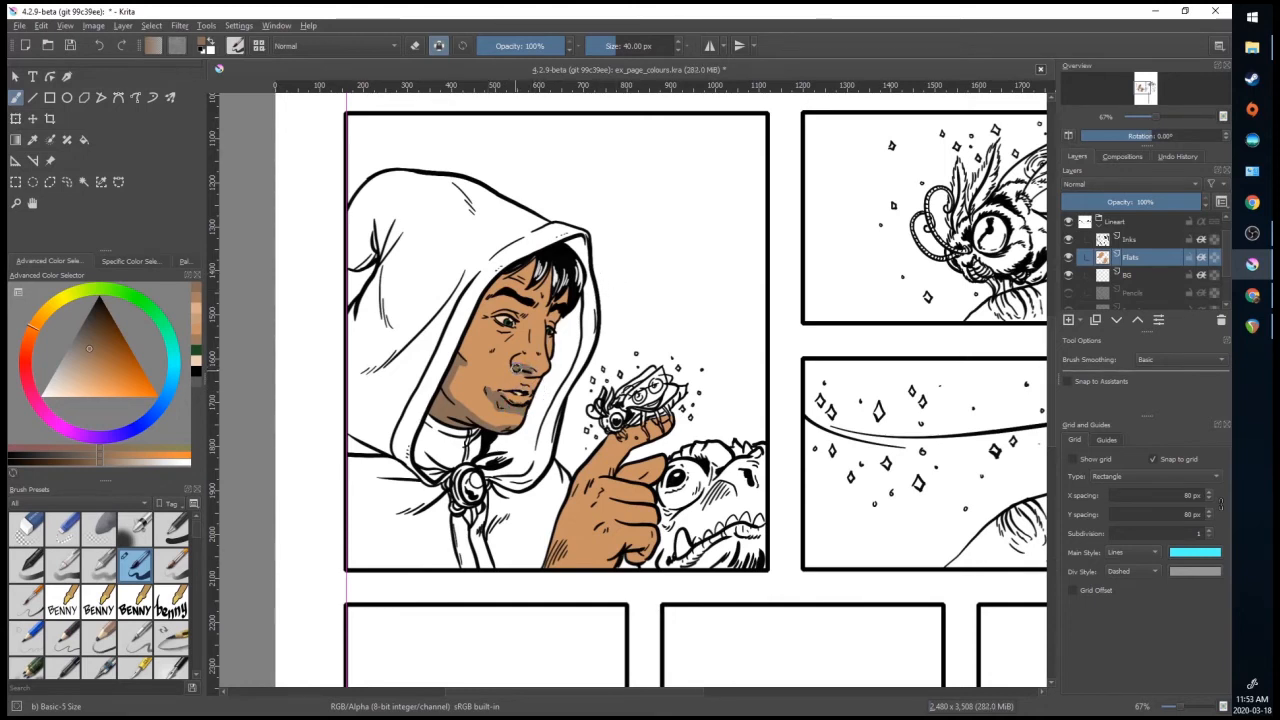
click(524, 380)
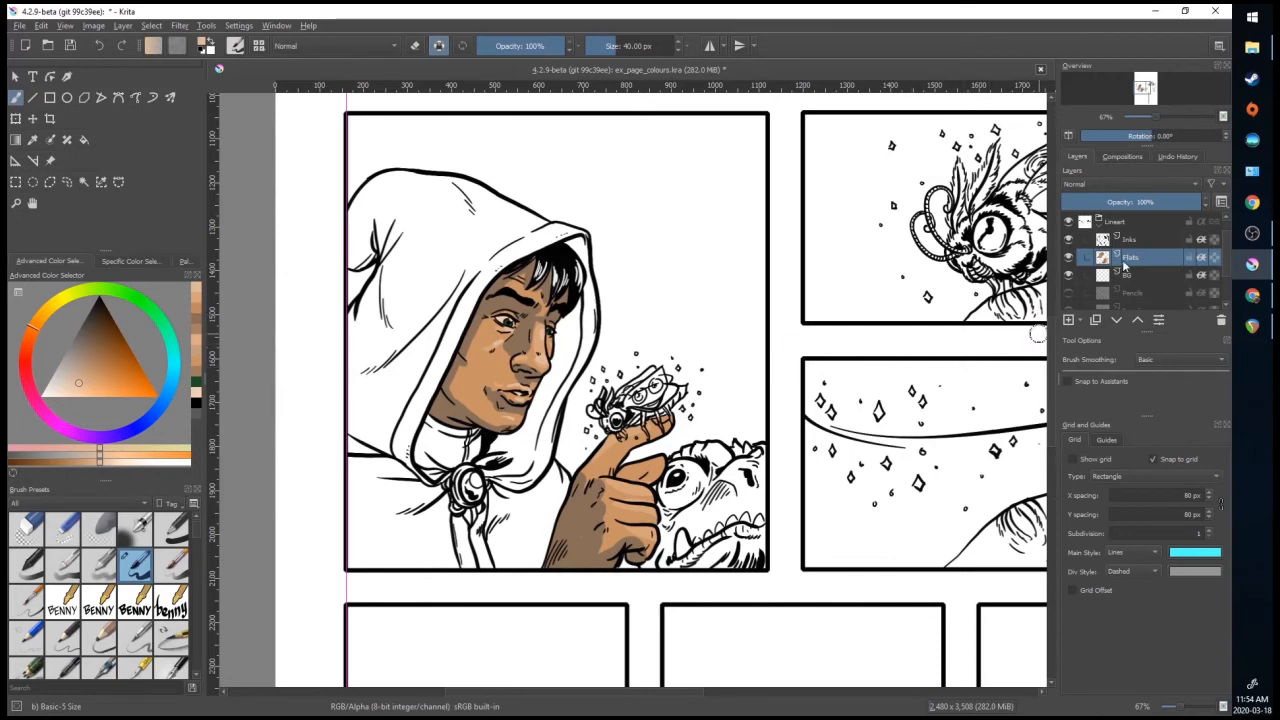
On the bg layer, mark out the first panel with the Rectangular Selection tool.
click(1130, 276)
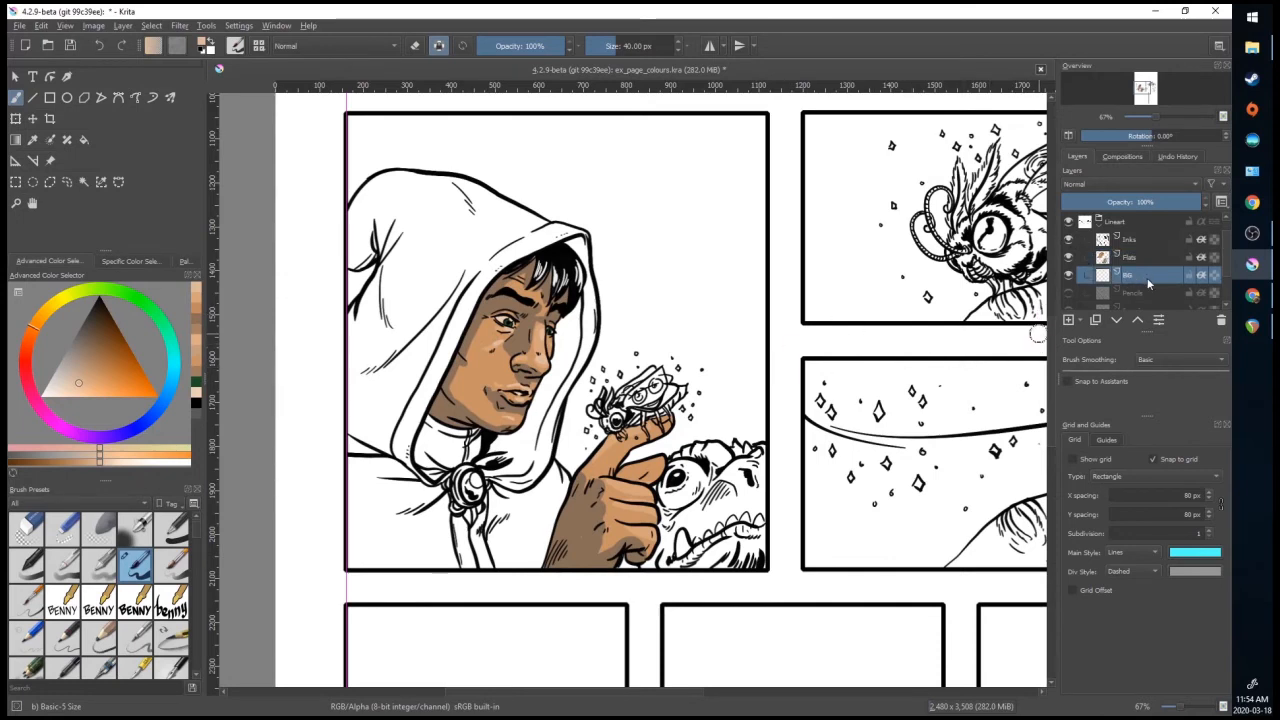
mouse_move(1128, 256)
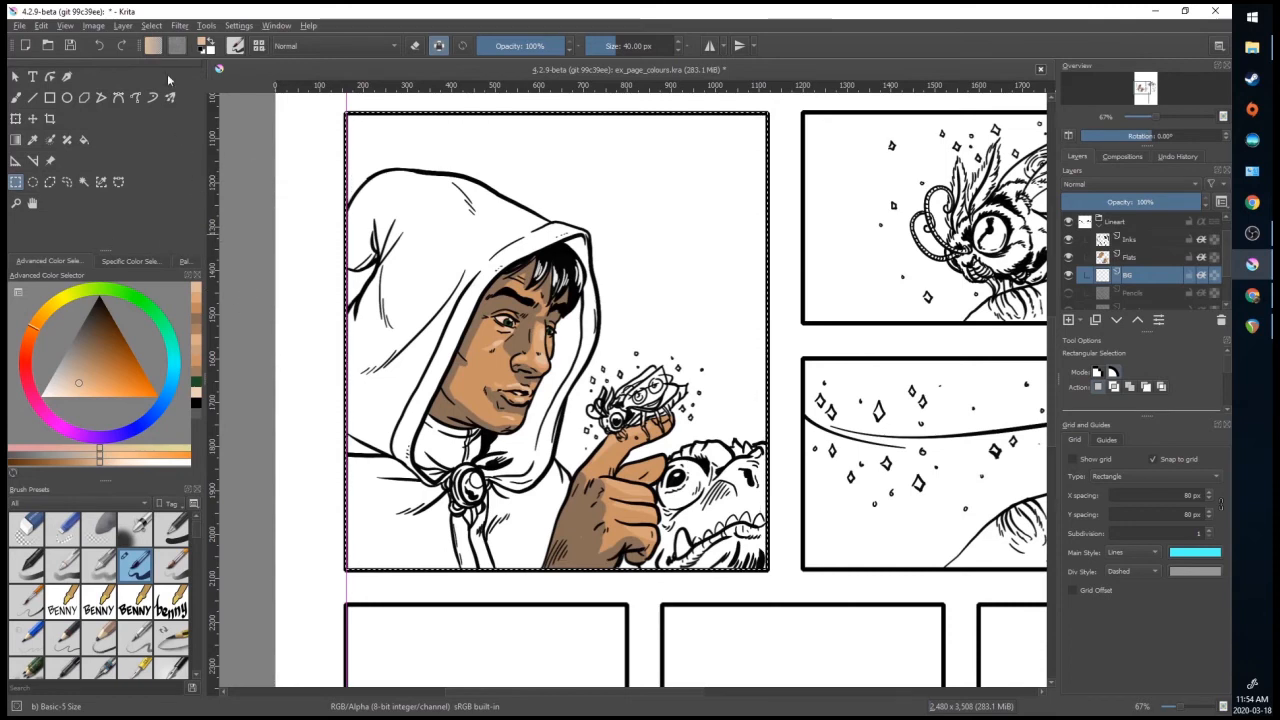
click(16, 140)
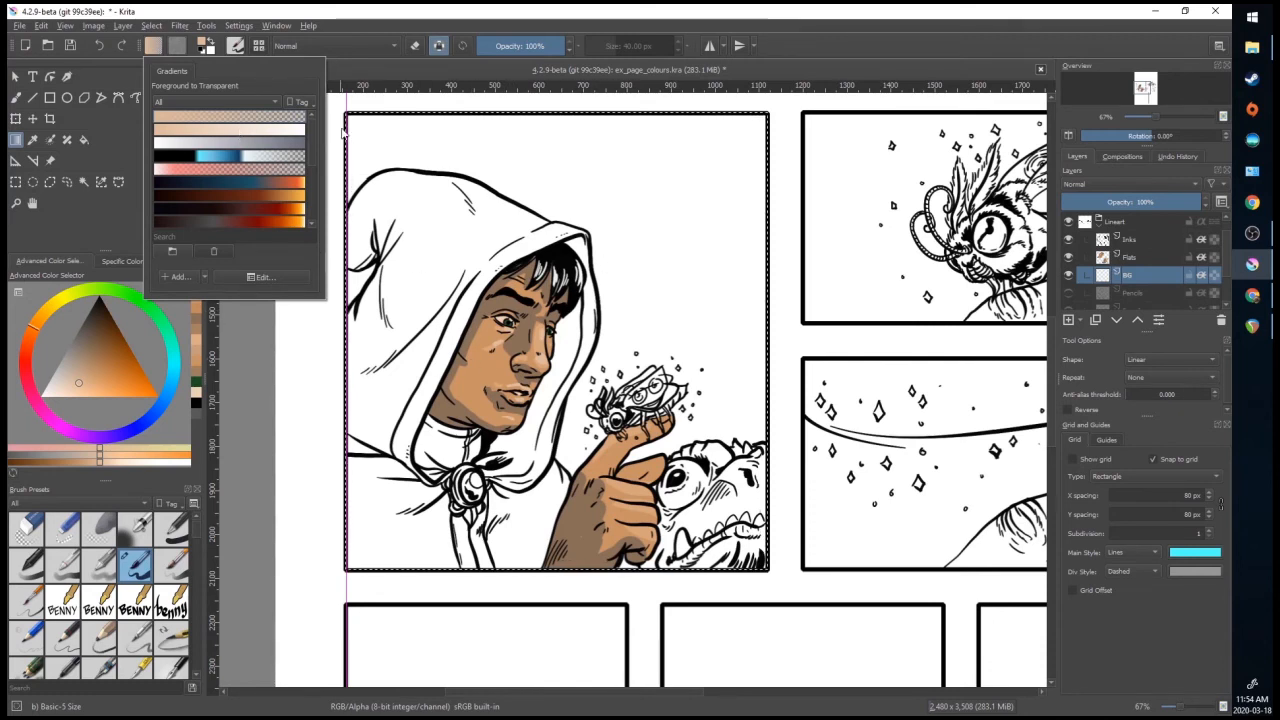
Choose the Foreground to Background gradient and edit its colours toward blue.
click(230, 120)
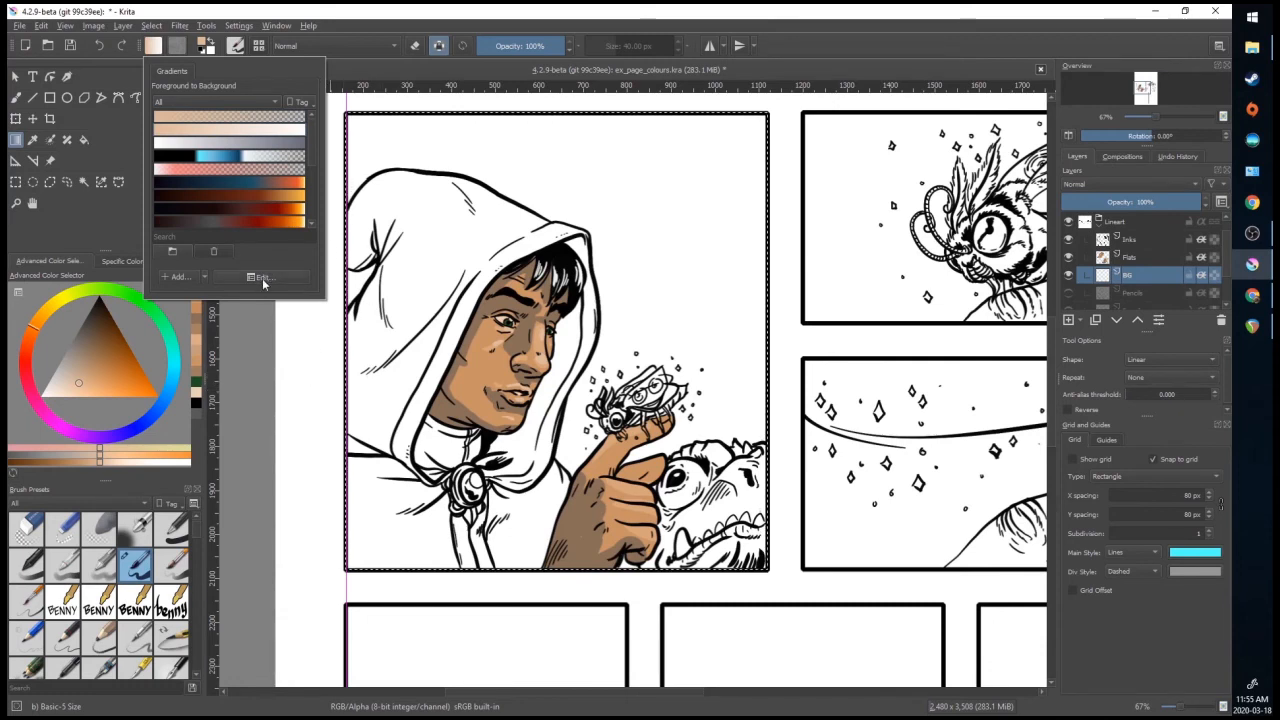
click(262, 276)
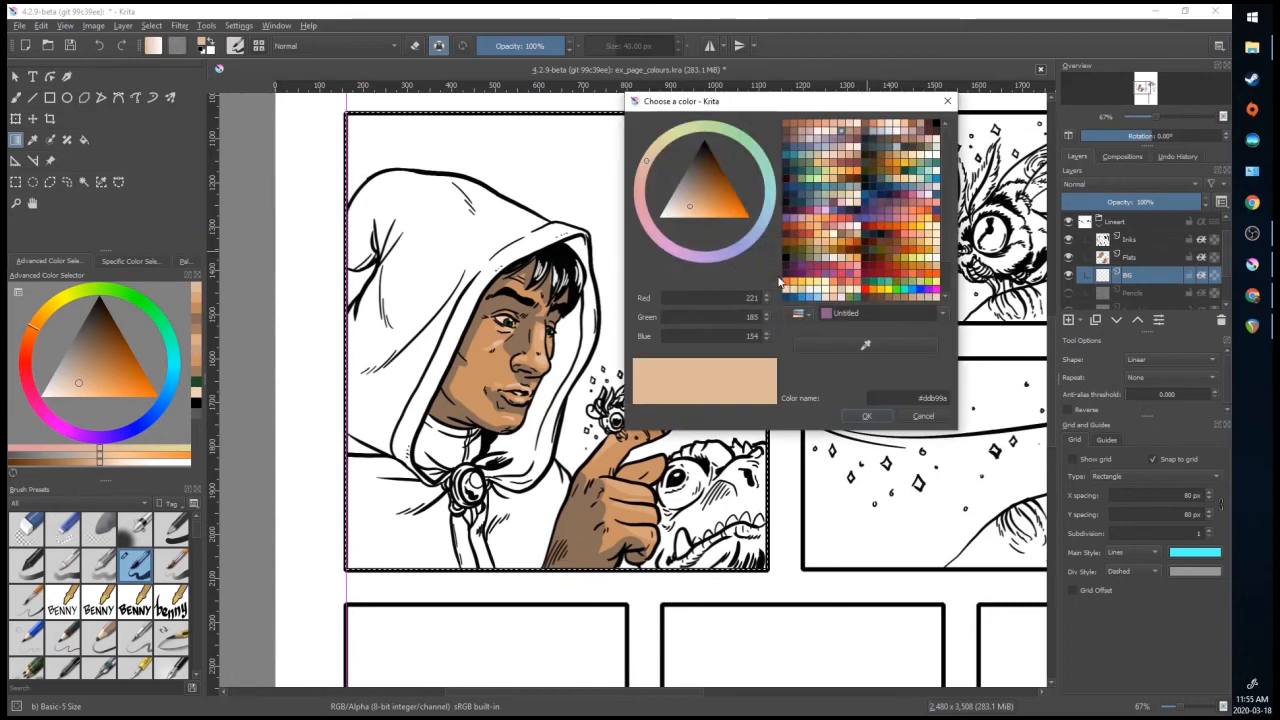
mouse_move(792, 204)
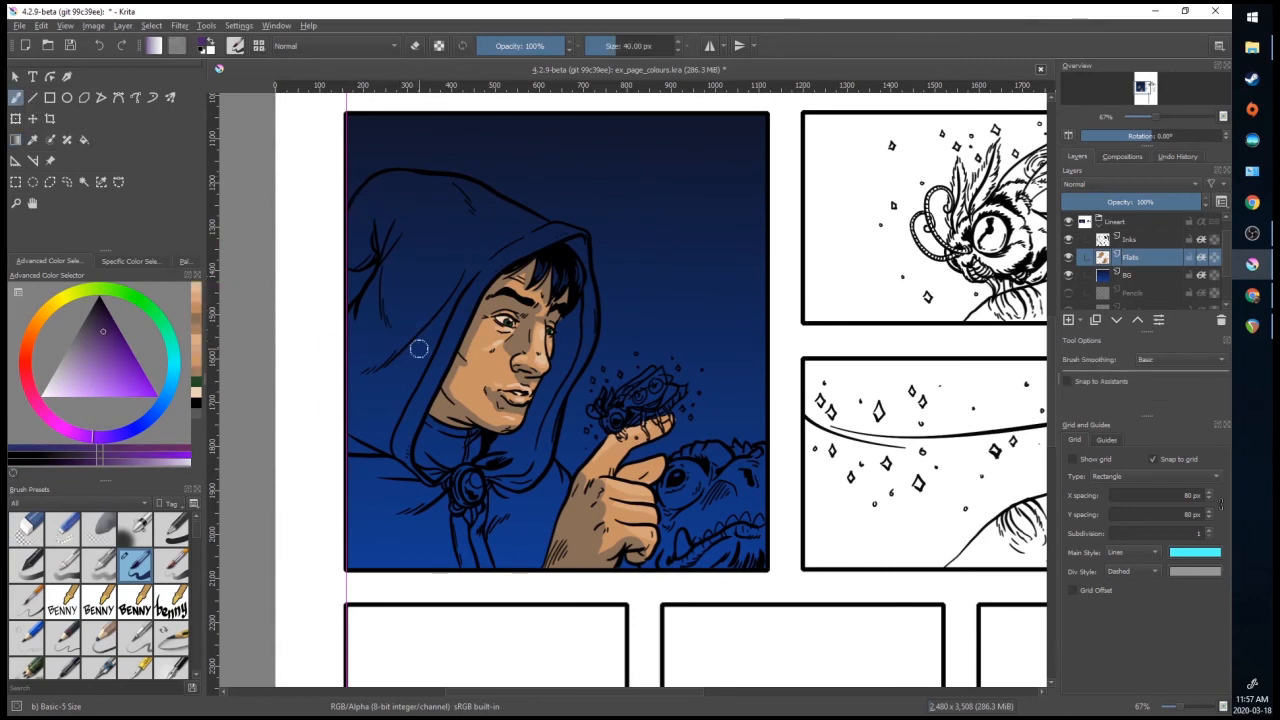
With Preserve Alpha on, brush purple over the whole hood from back edge to lower front.
drag(418, 348, 356, 396)
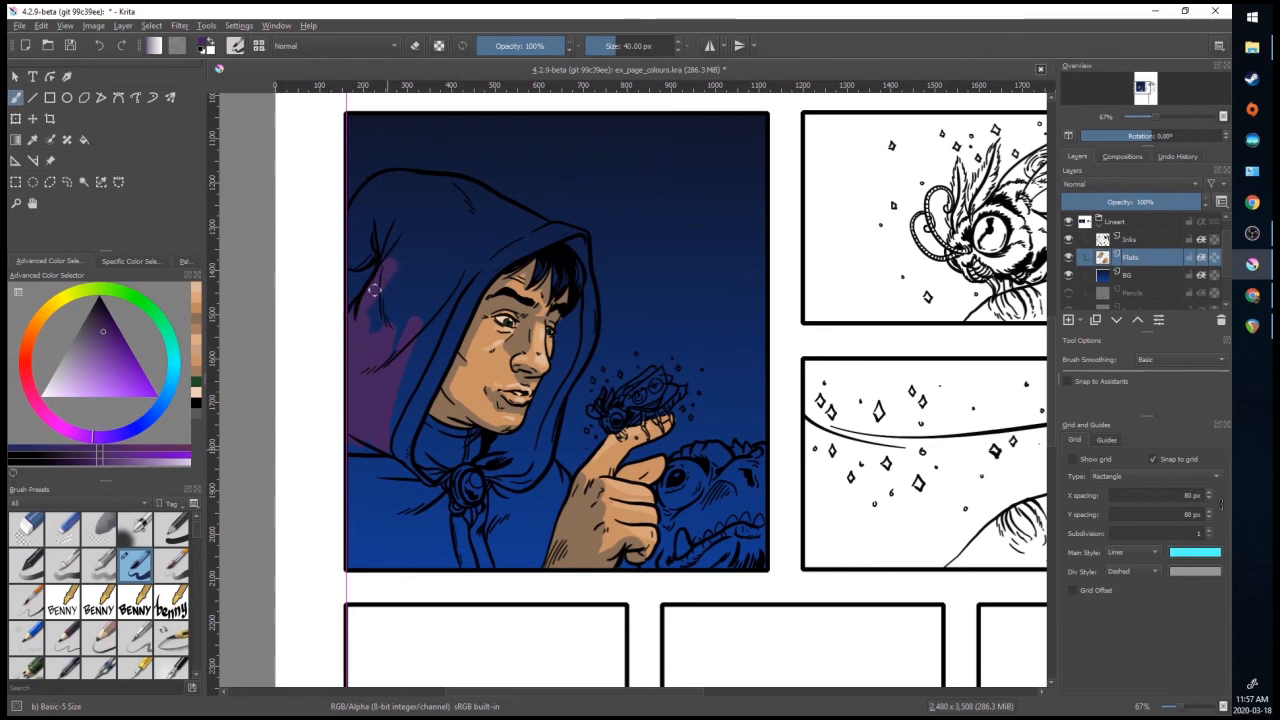
drag(376, 290, 362, 200)
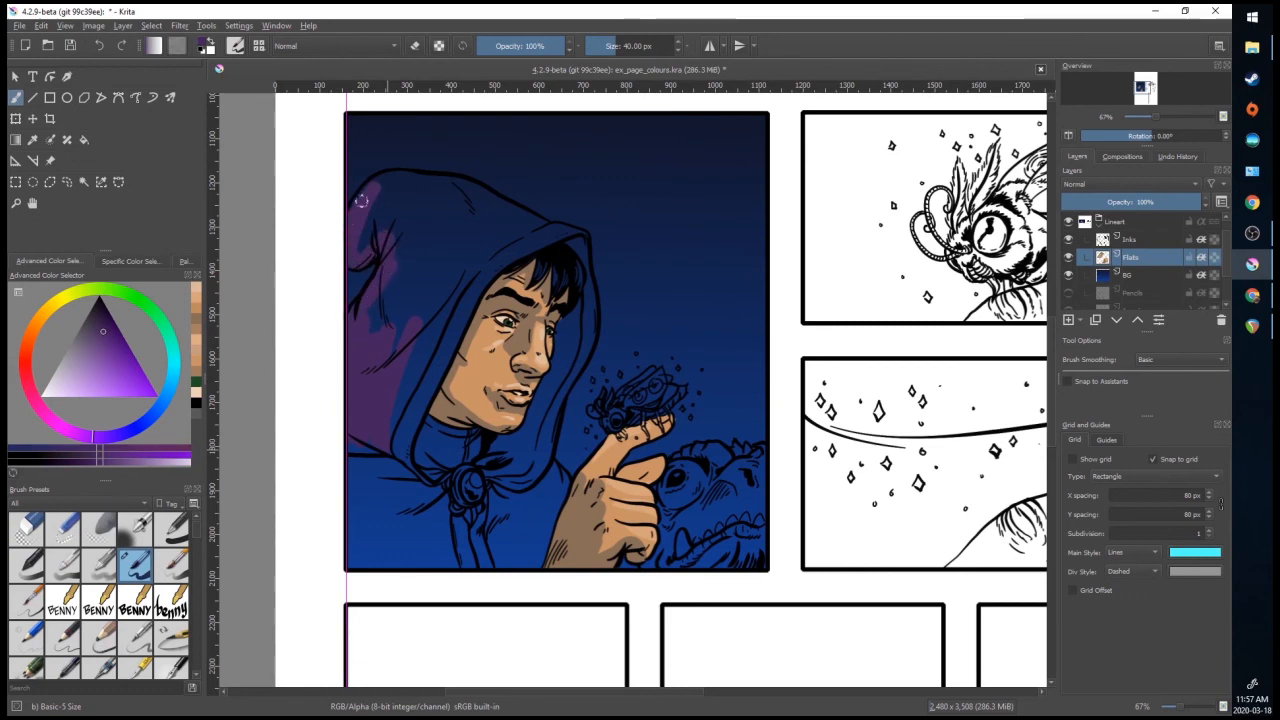
drag(360, 200, 460, 184)
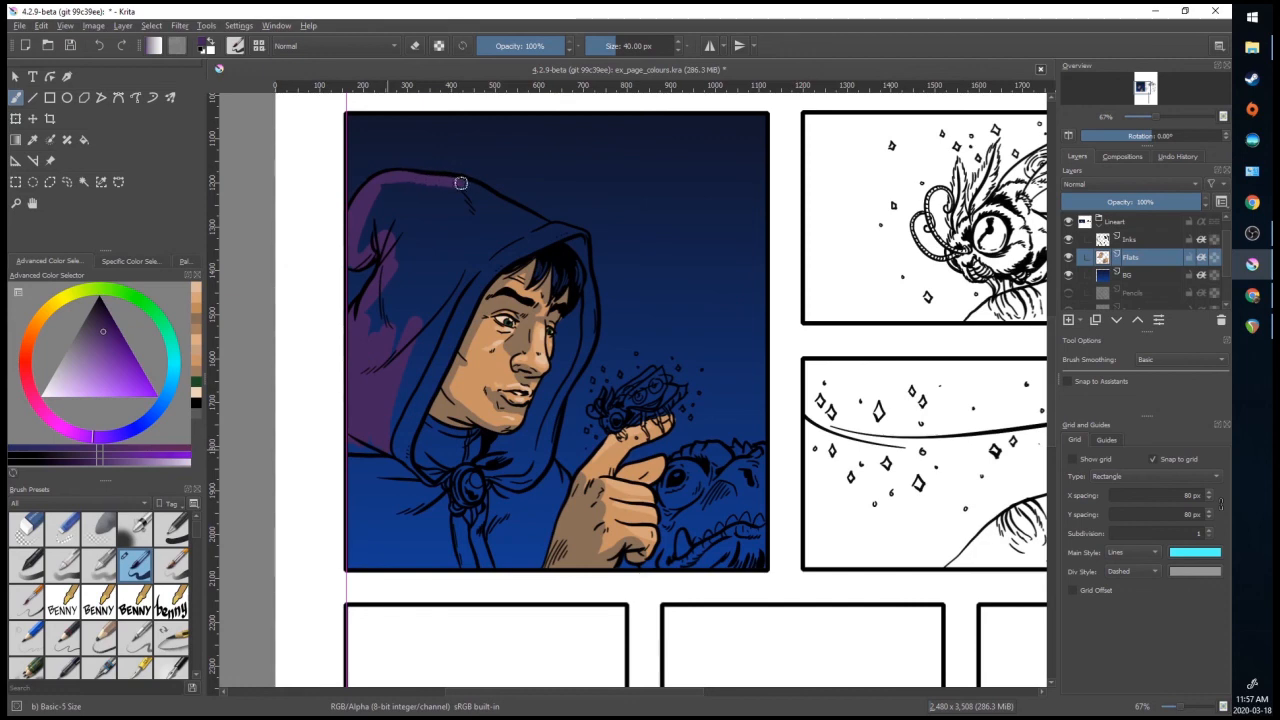
drag(460, 184, 364, 234)
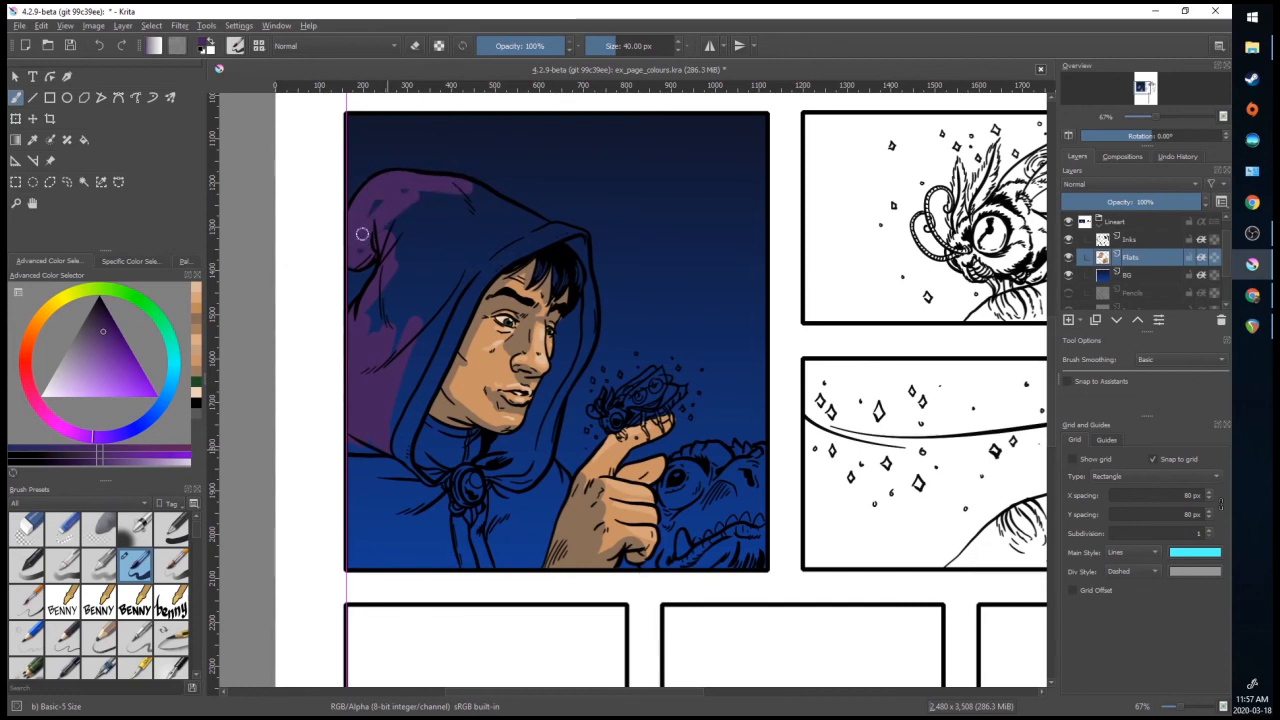
drag(364, 234, 400, 376)
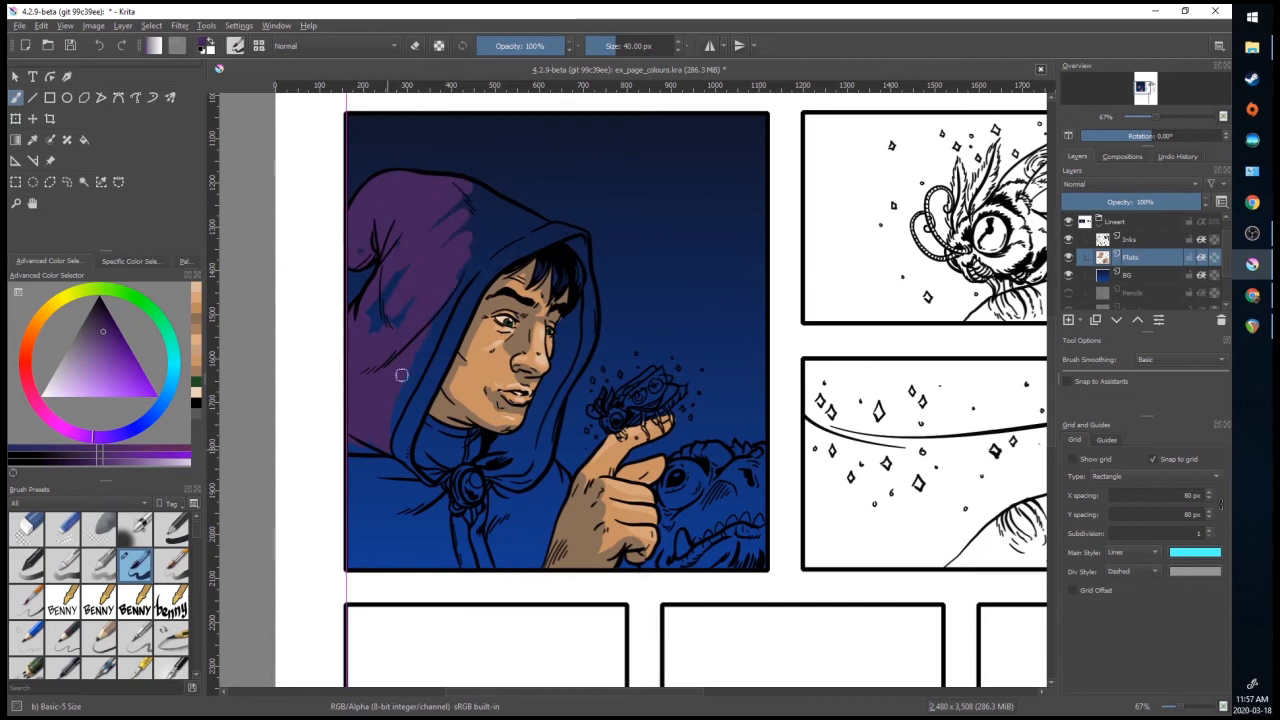
drag(400, 376, 384, 236)
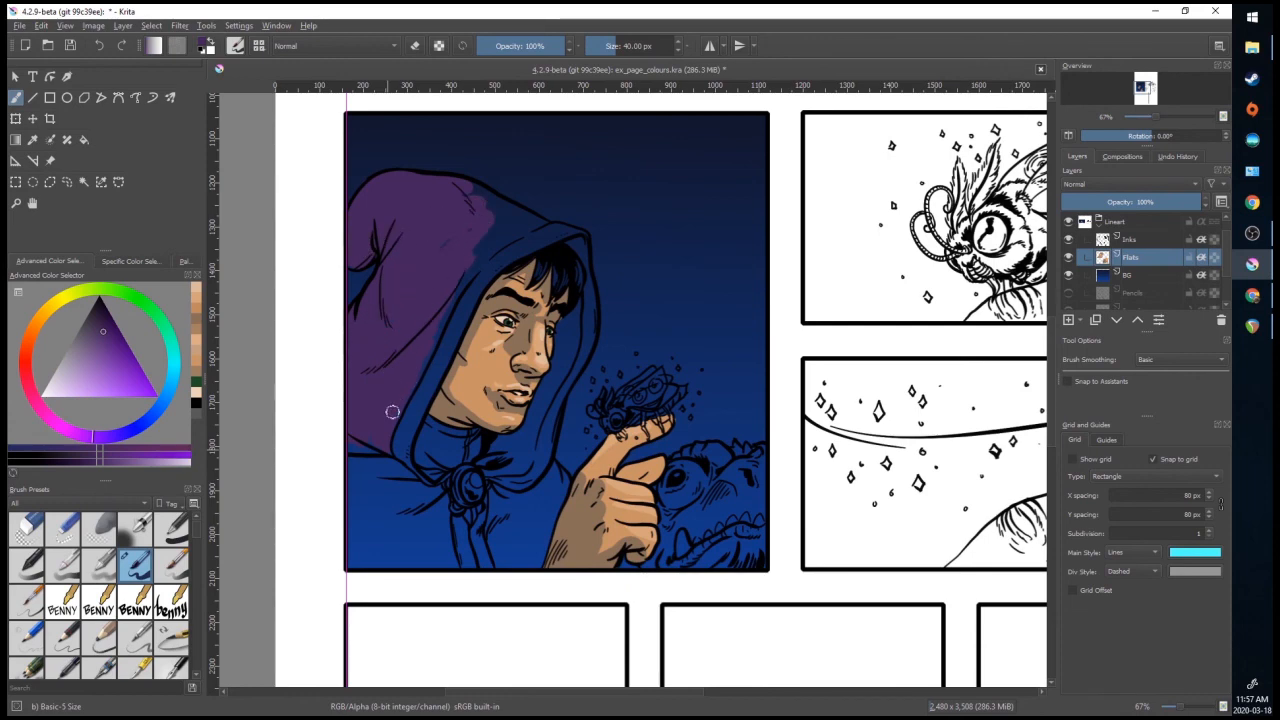
drag(392, 412, 468, 262)
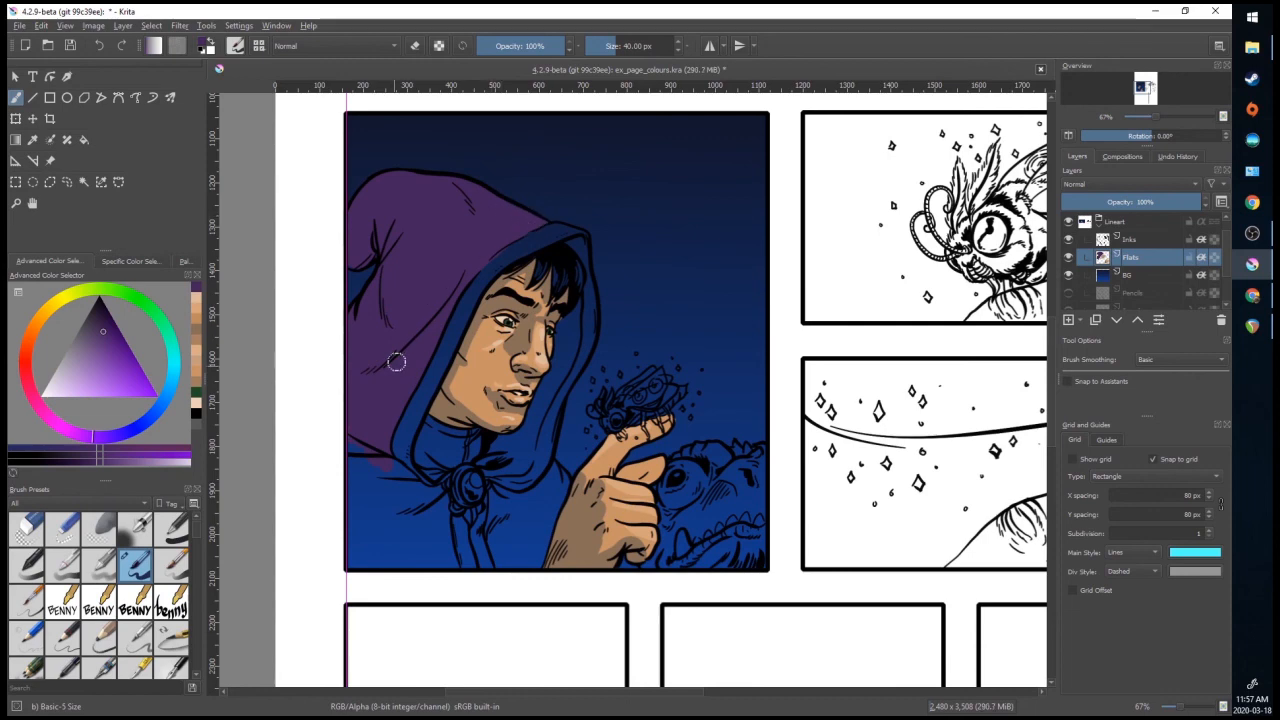
mouse_move(992, 358)
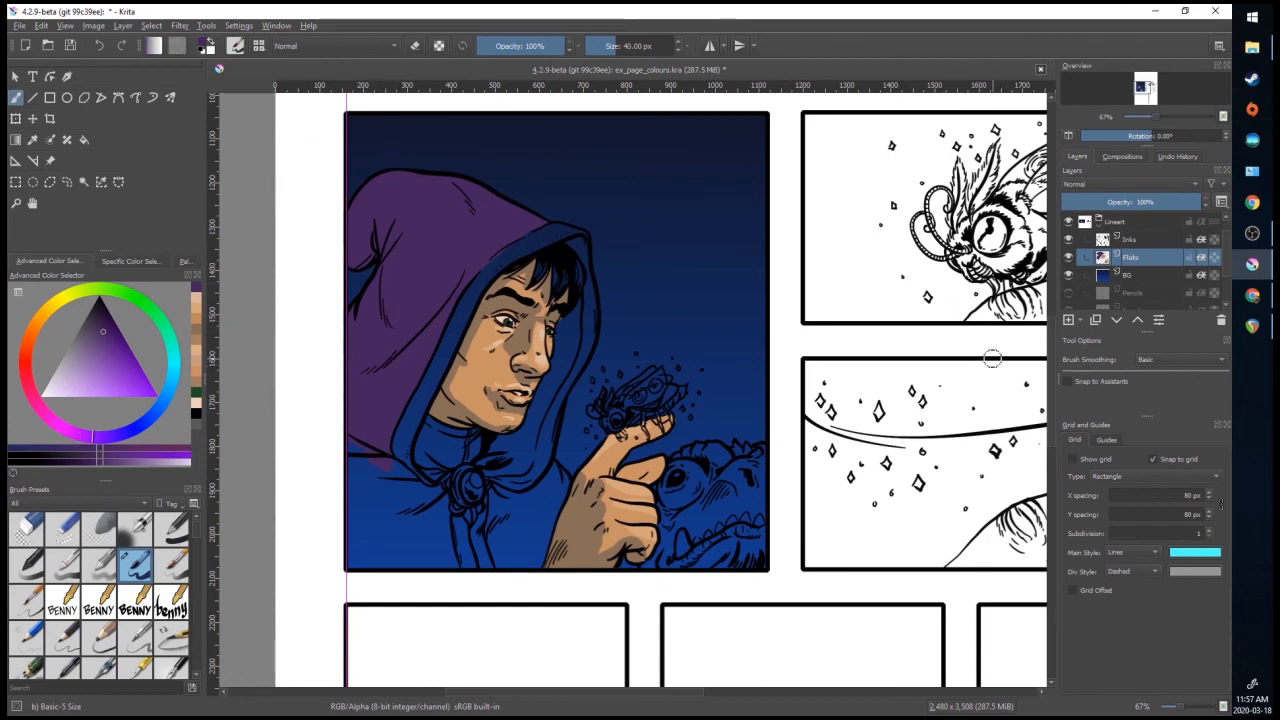